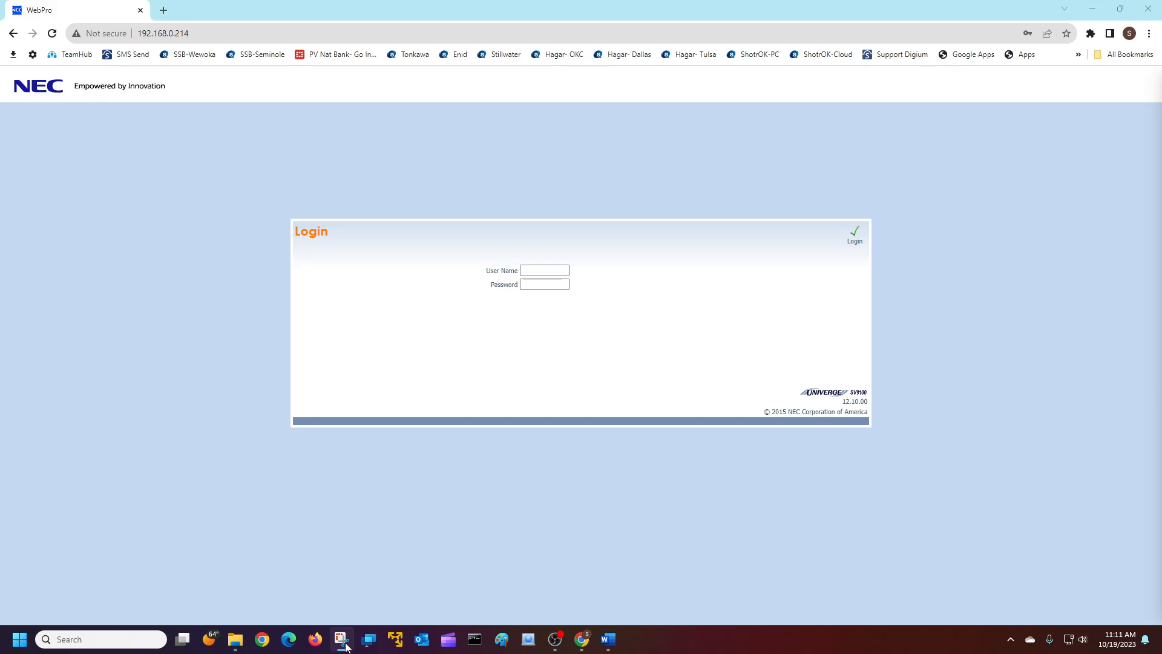
mouse_move(301, 325)
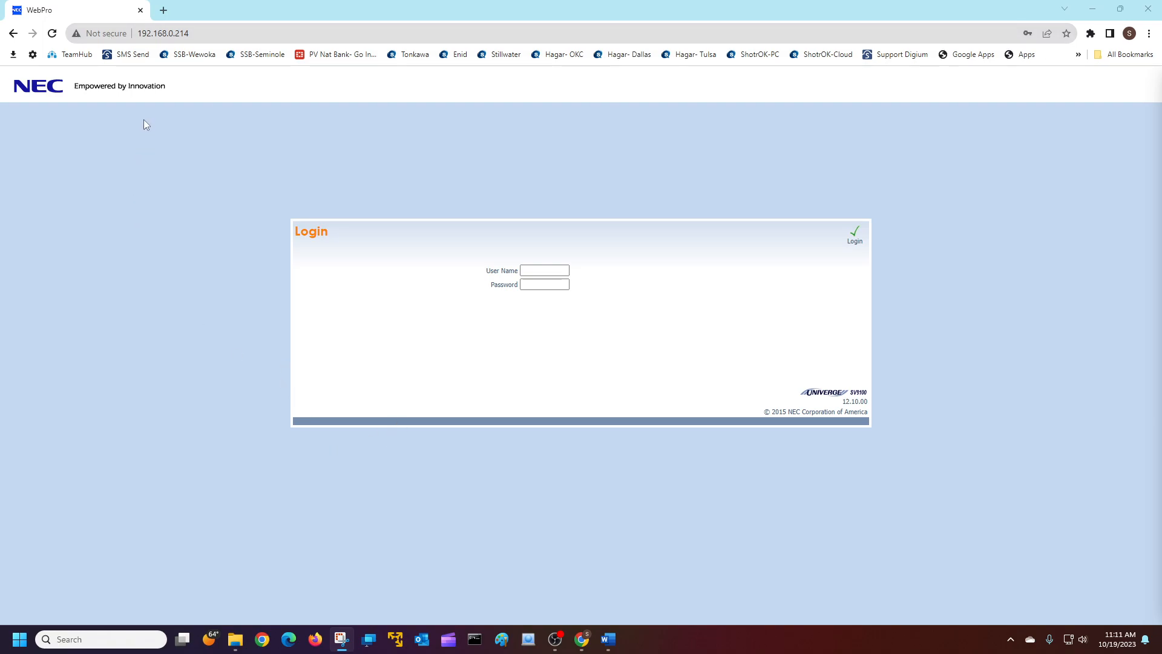
mouse_move(156, 106)
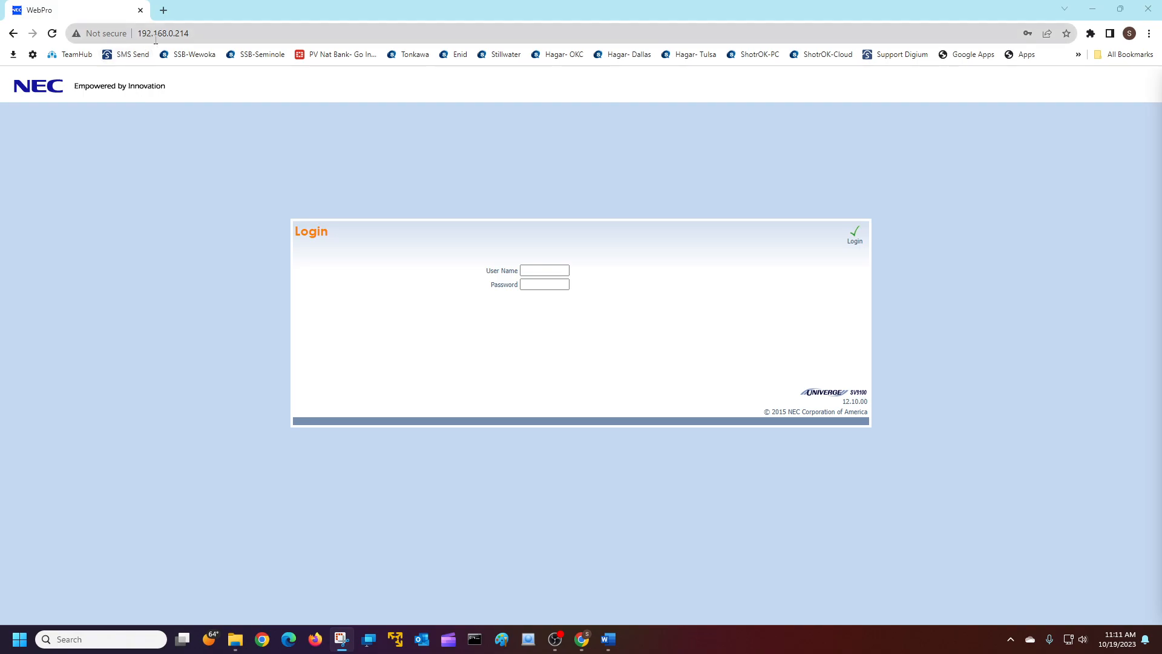
mouse_move(495, 239)
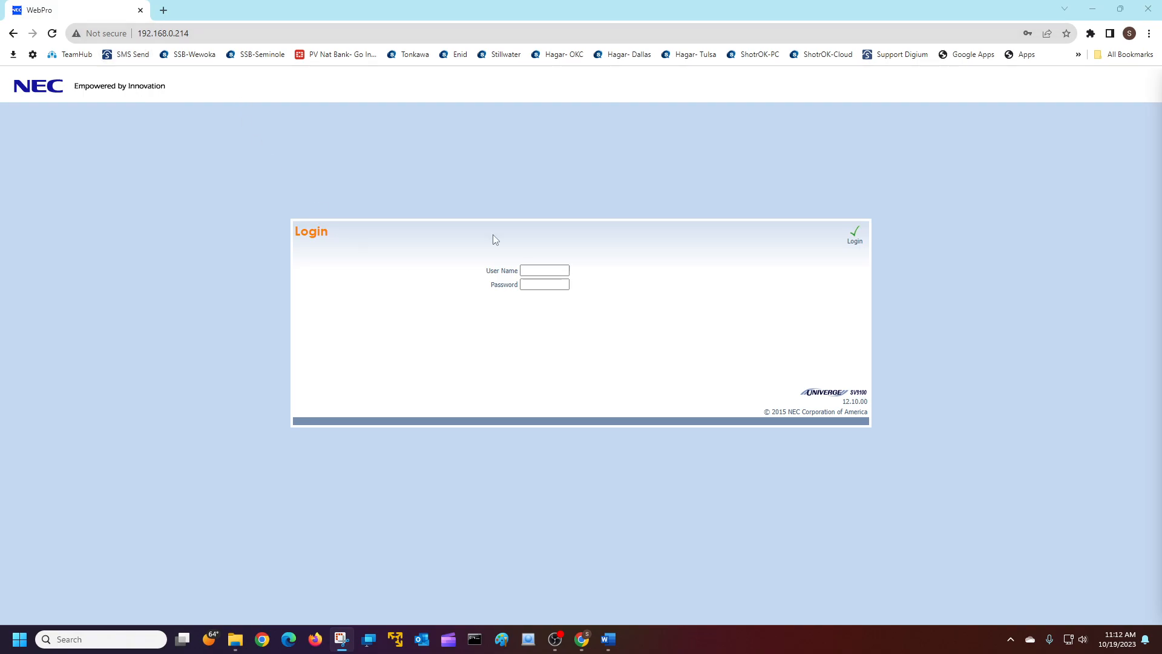
mouse_move(311, 166)
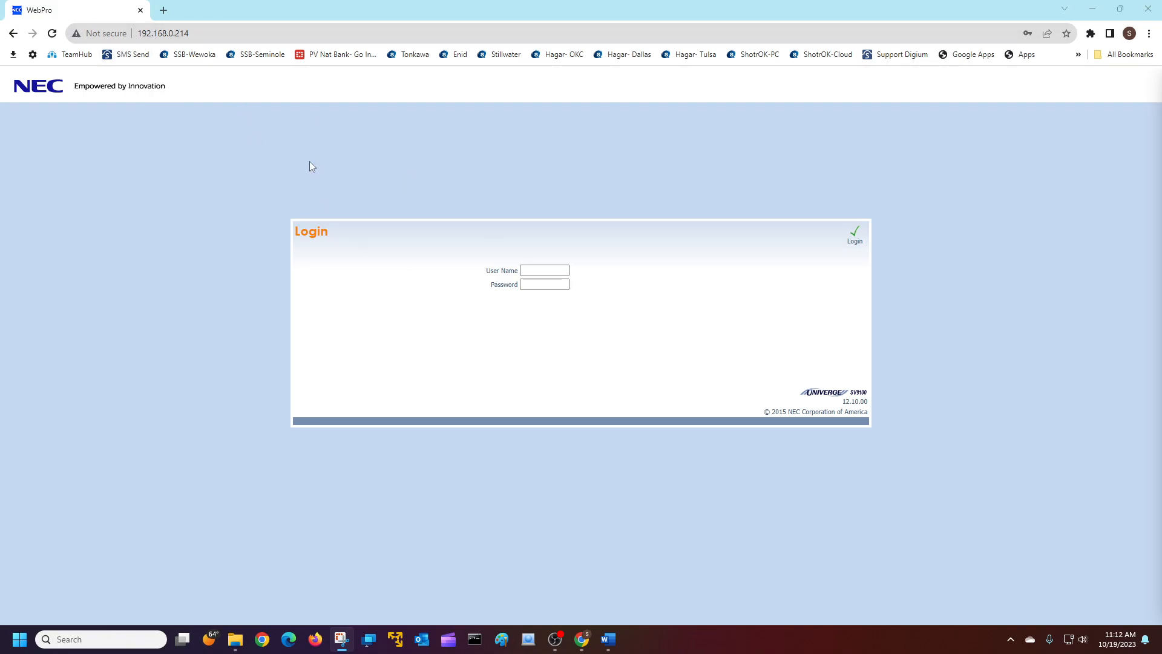
Log in with the saved technician user name and password to reach the Home page.
click(543, 270)
text(tech)
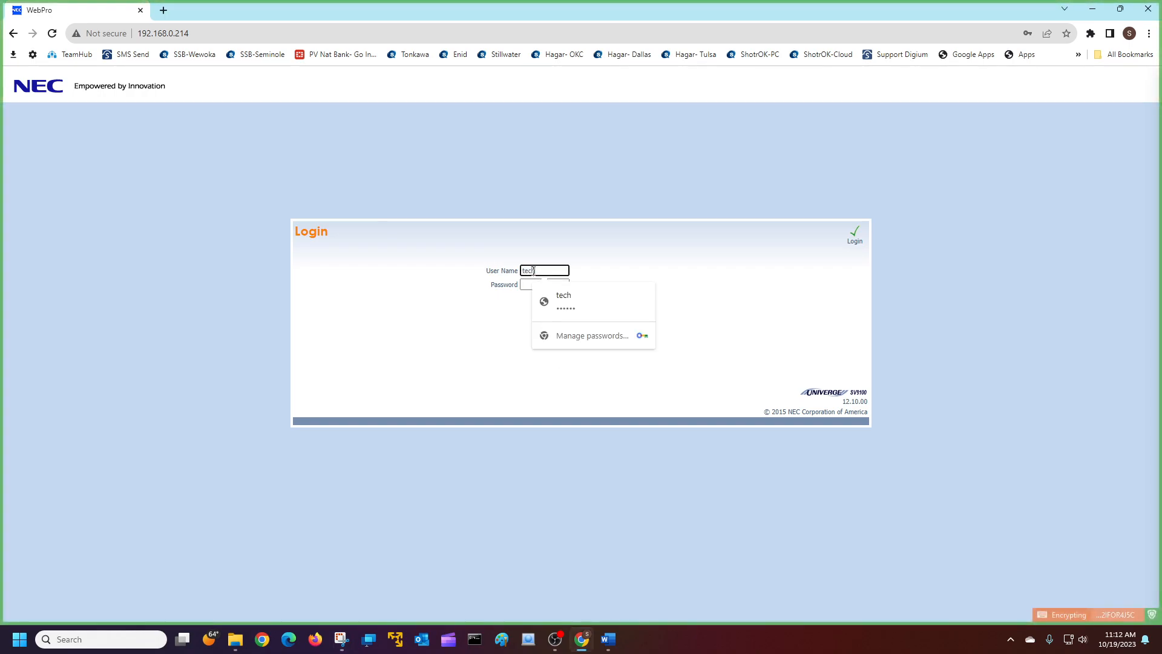
click(544, 284)
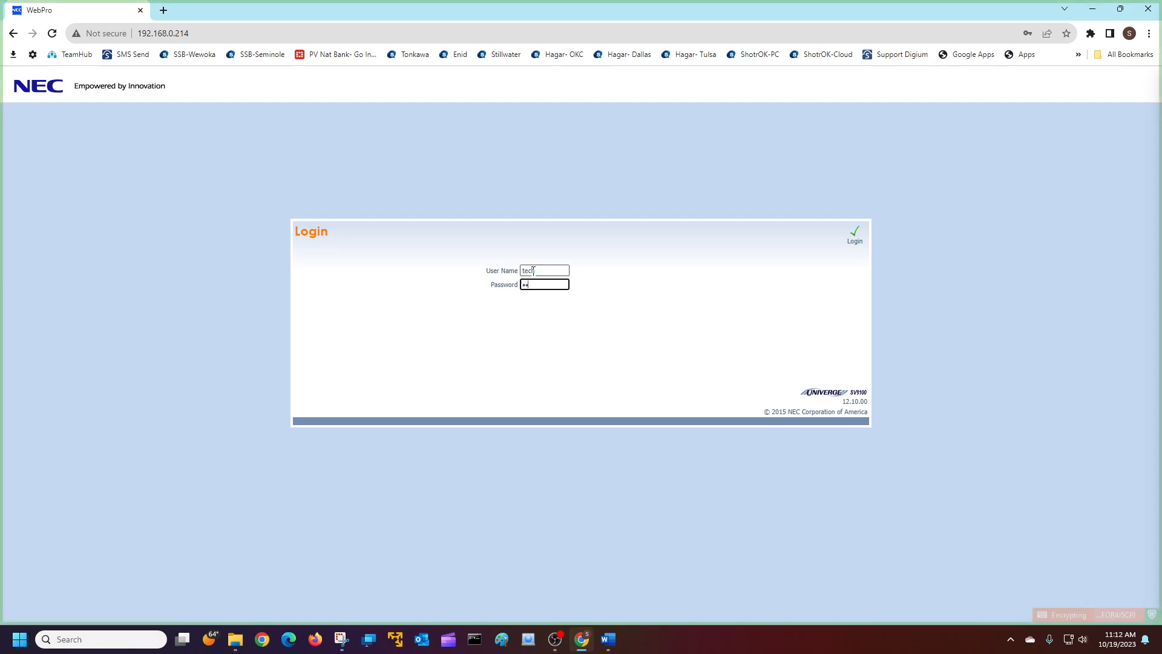
text(••••)
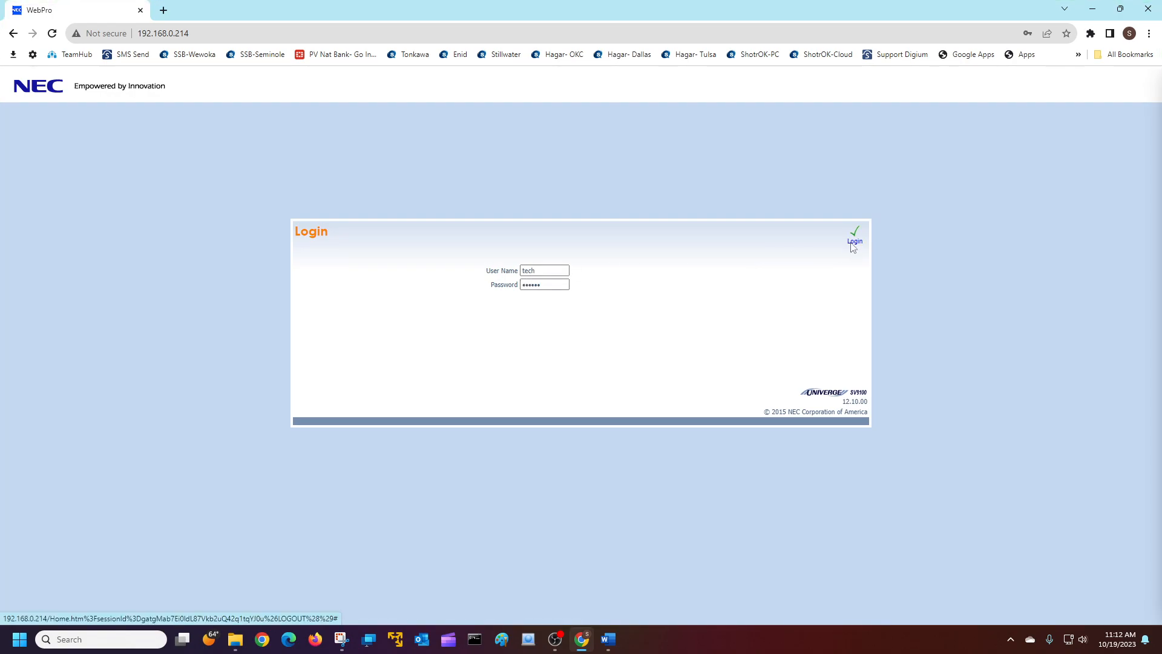
click(855, 236)
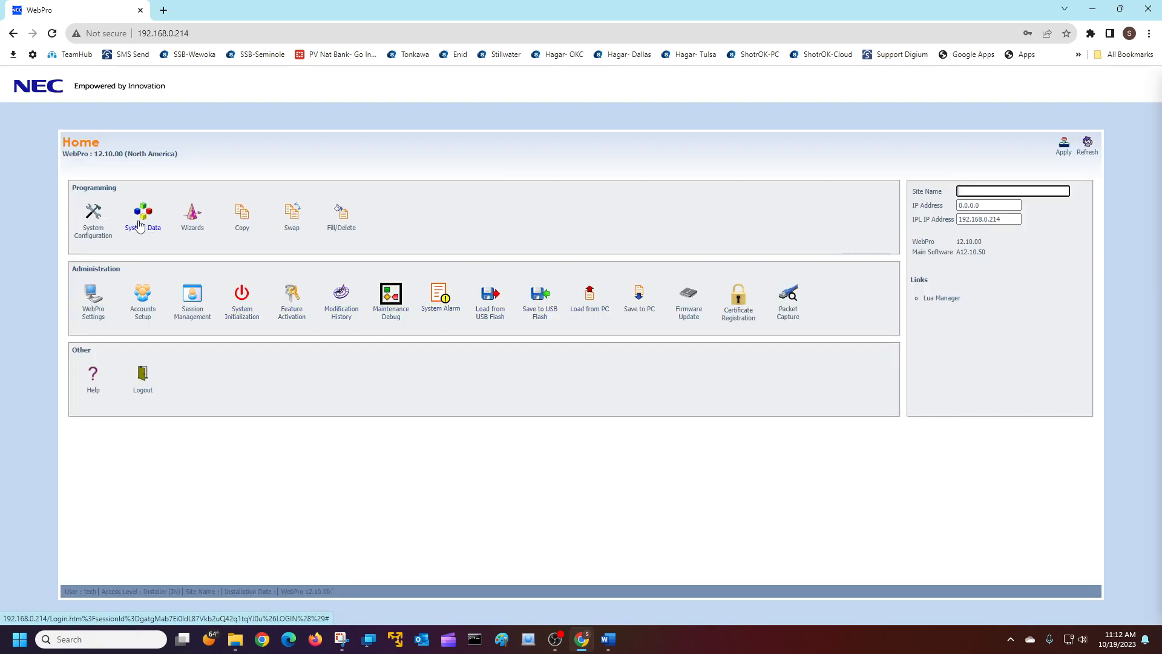
Enter System Data programming to reach the 47-02 InMail Station Mailbox Options page.
click(143, 216)
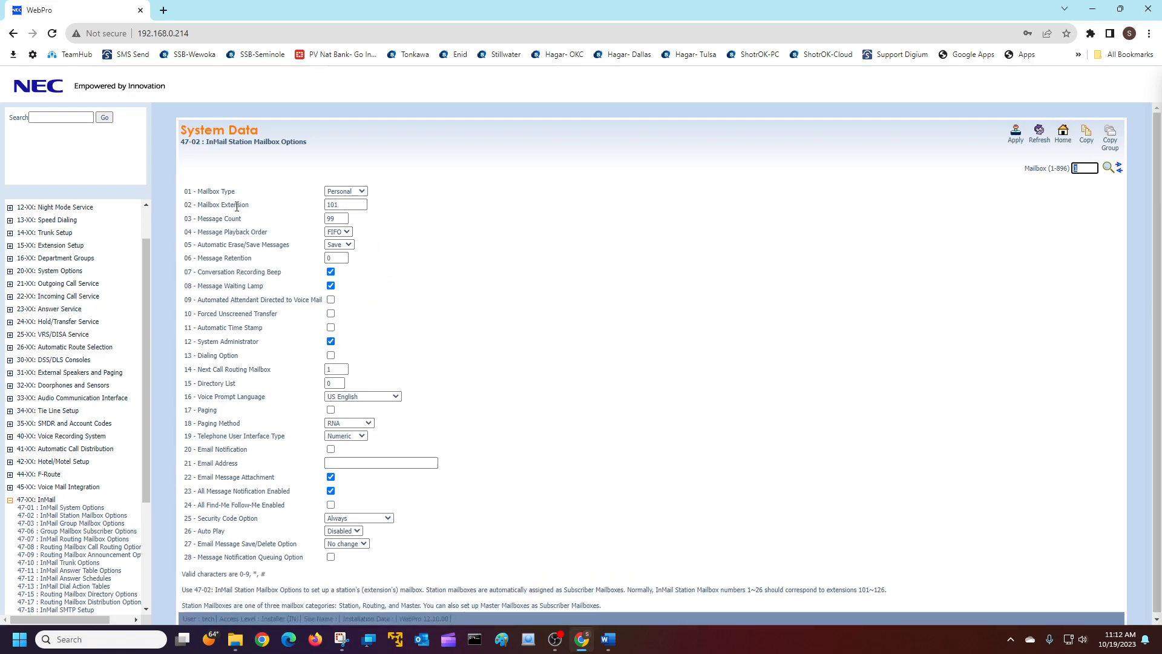
Load mailbox 2 (extension 102) and enable 12 - System Administrator for it.
click(345, 204)
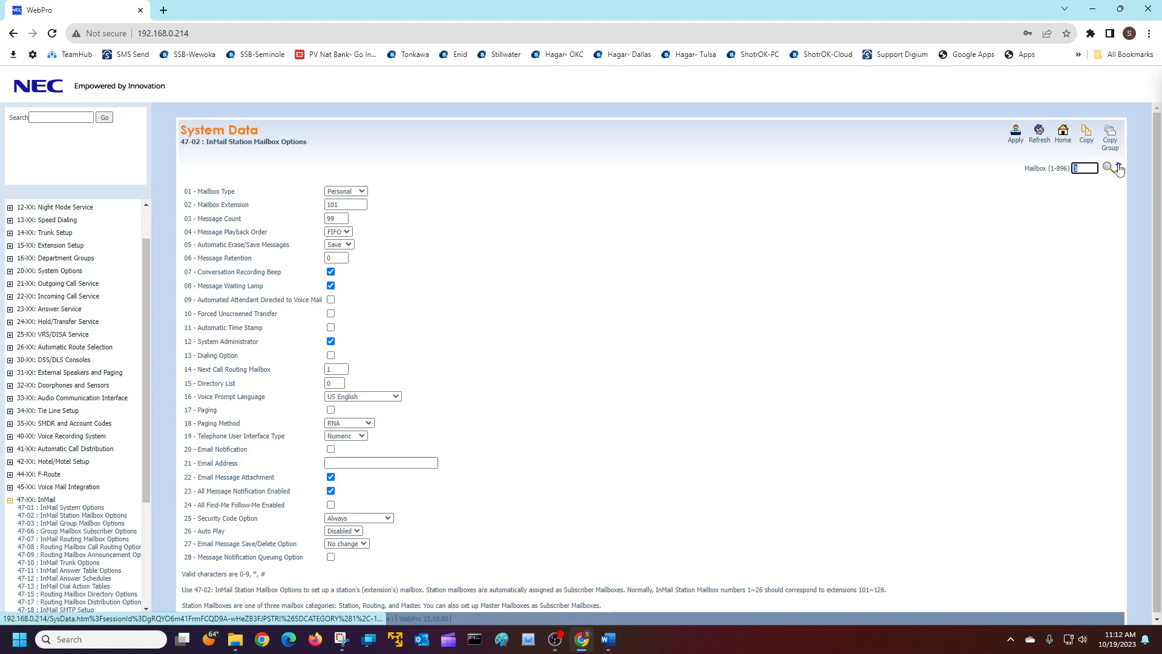
click(1126, 167)
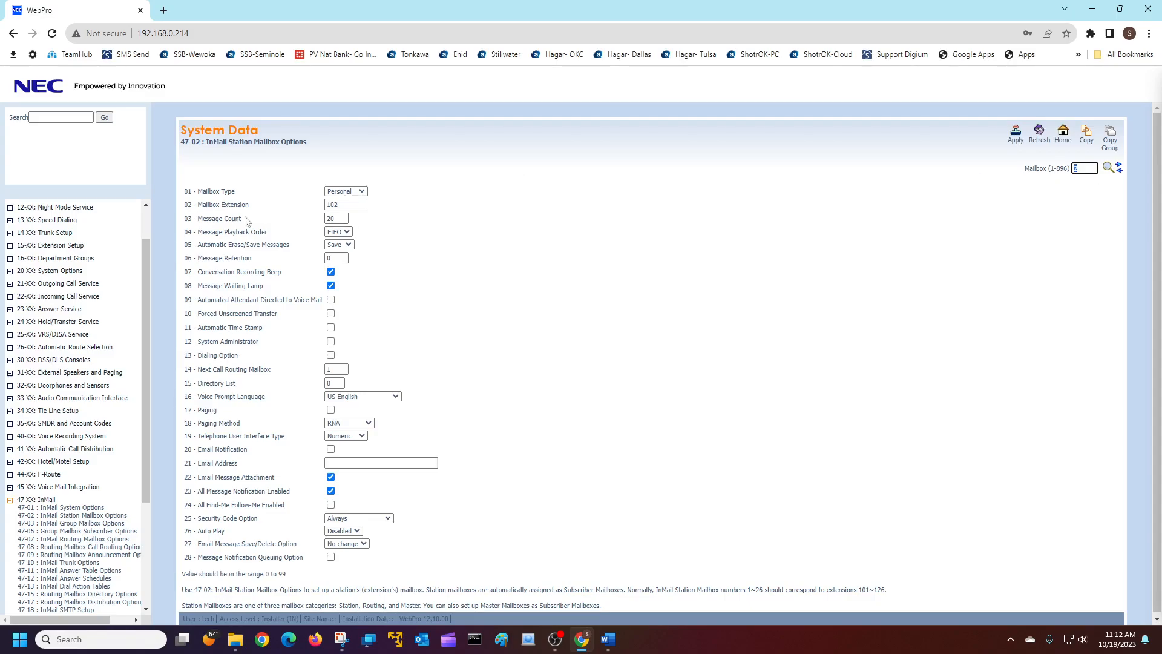
click(344, 205)
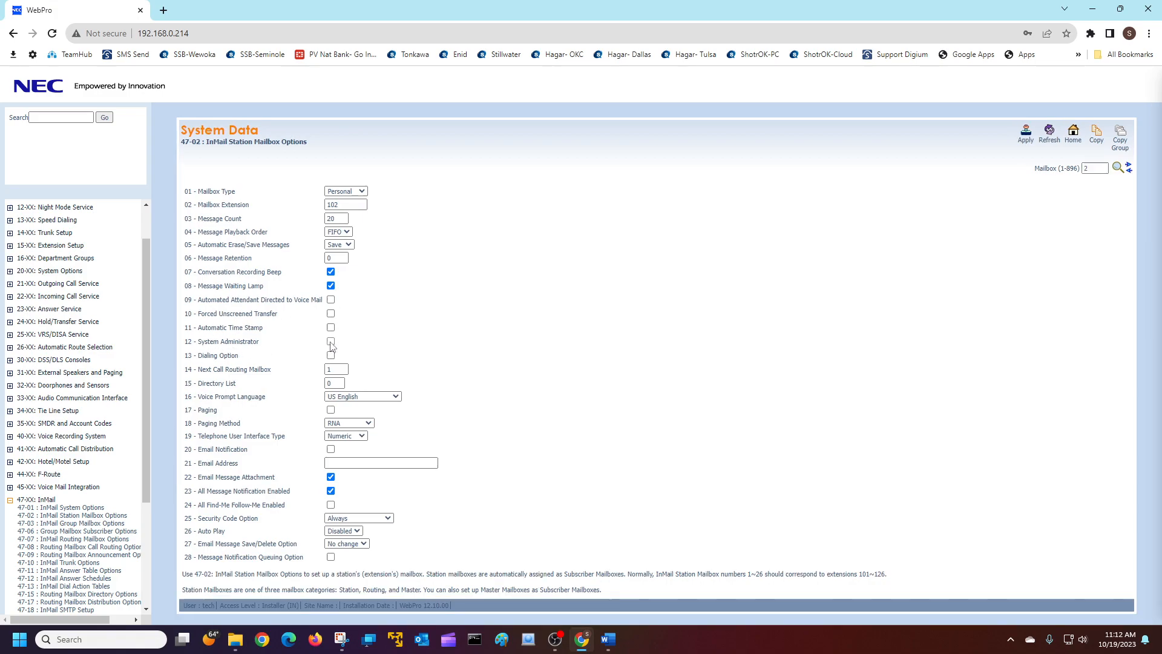
click(330, 341)
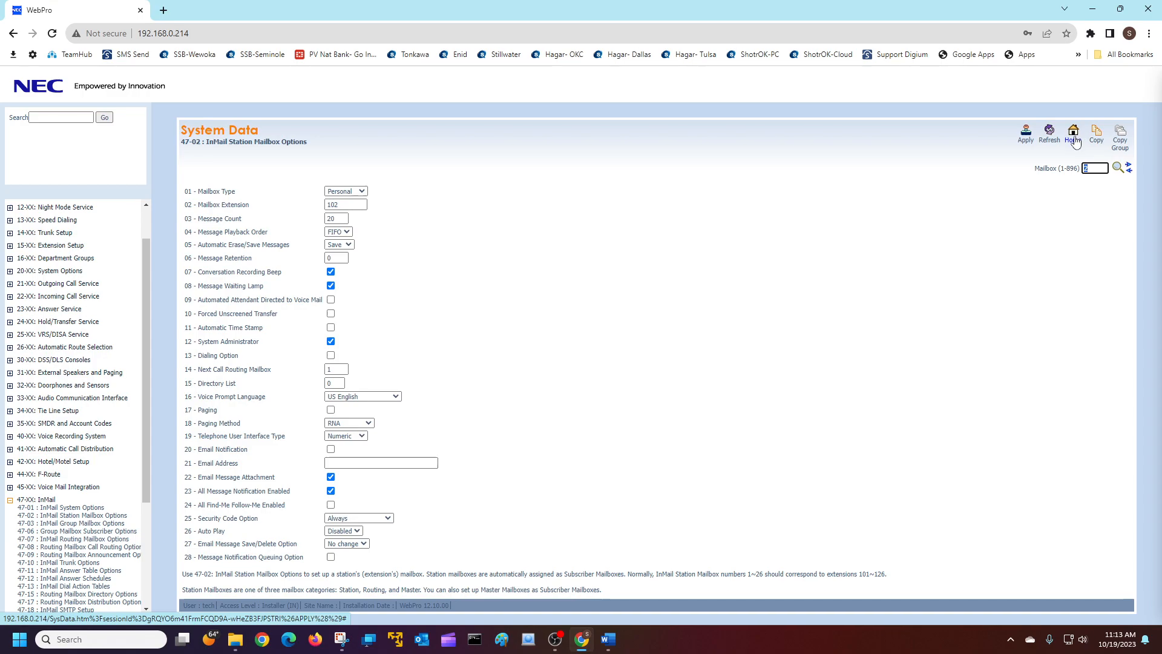
Return to the Home page and bring up the voicemail box administration reference sheet.
click(1074, 132)
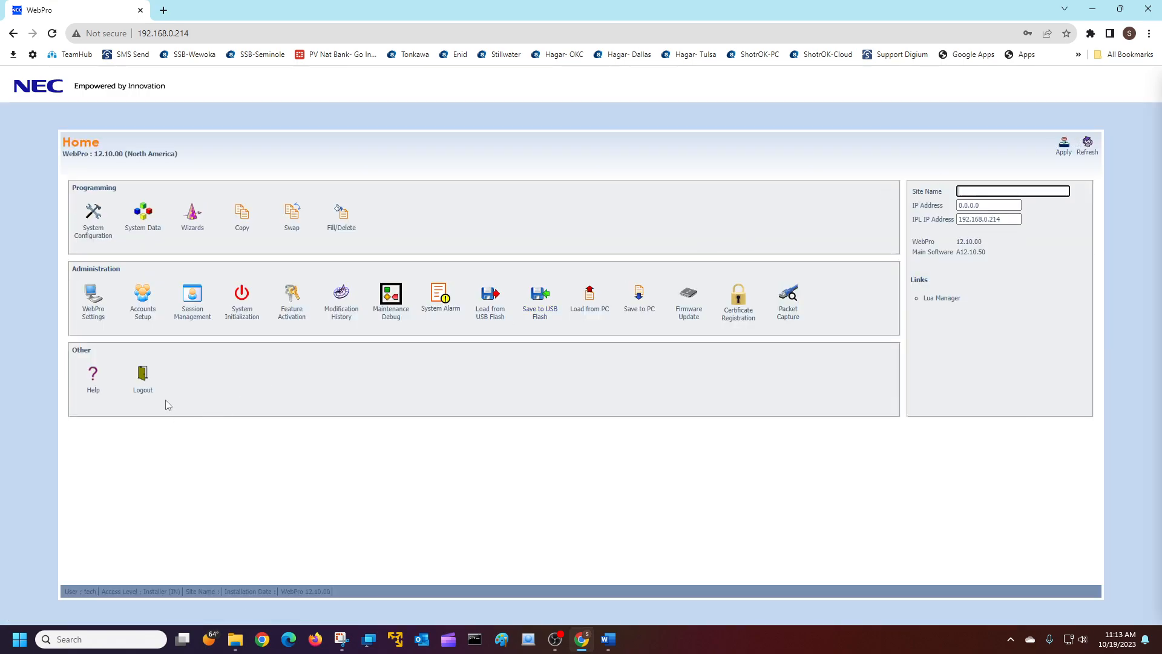
click(142, 374)
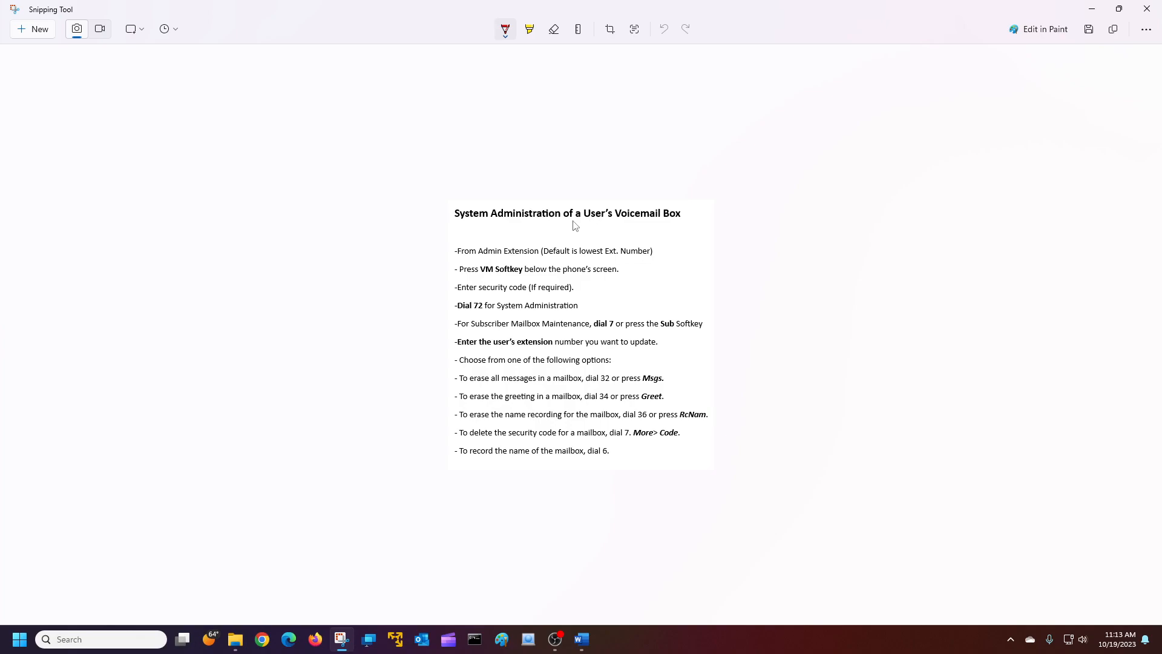
mouse_move(665, 226)
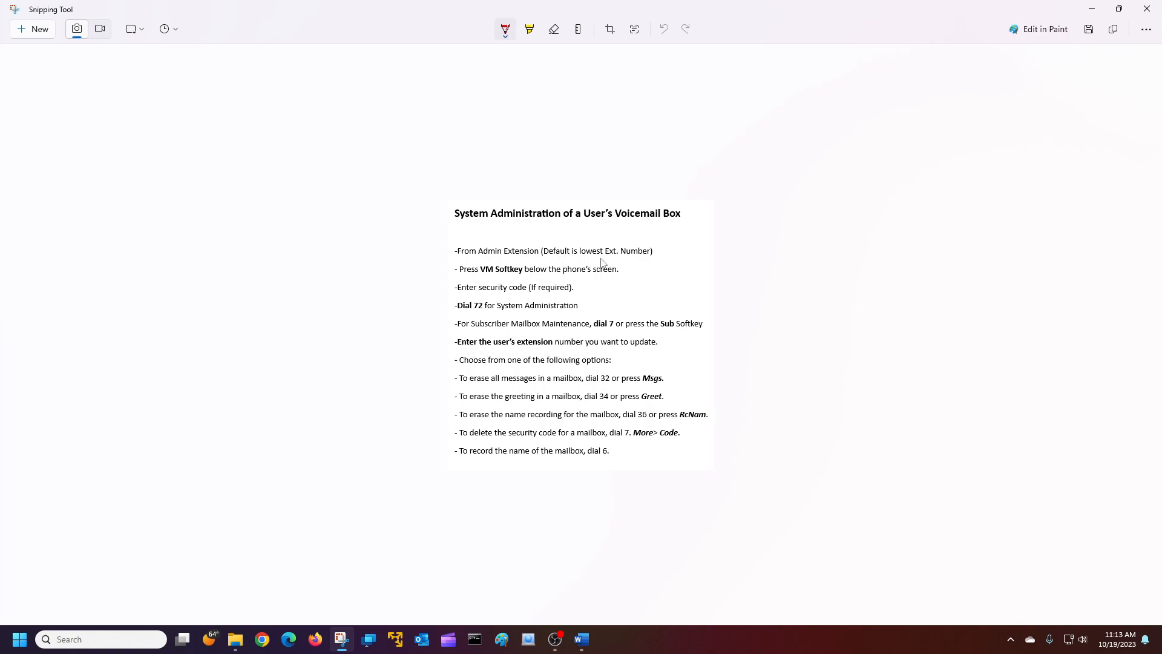
mouse_move(642, 260)
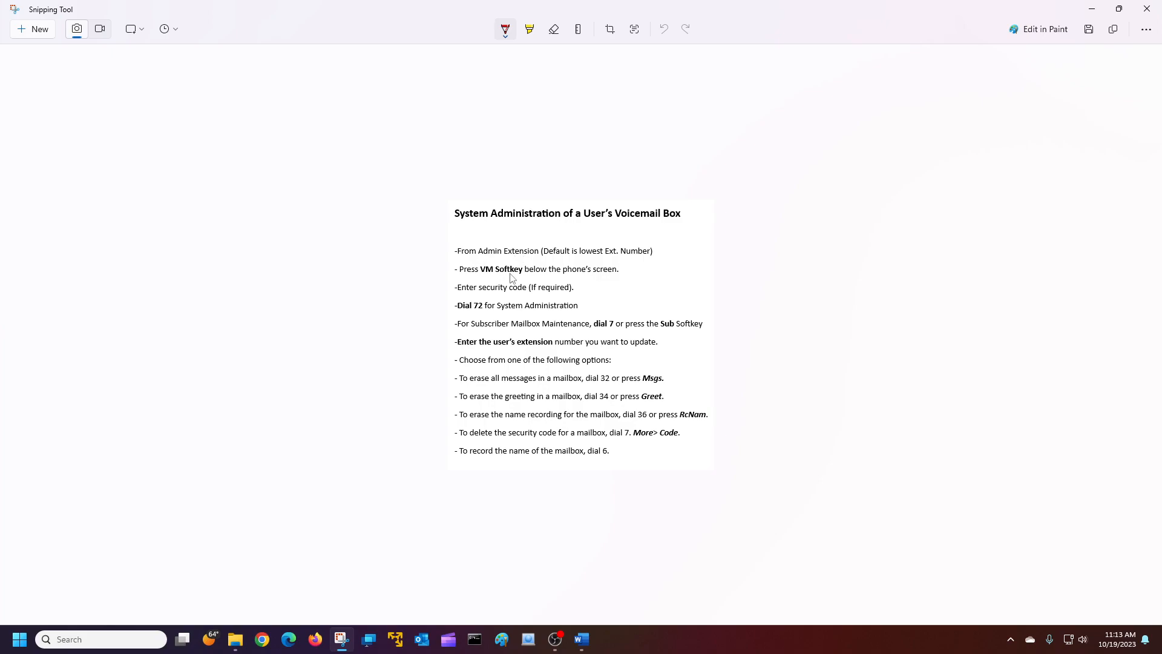
mouse_move(487, 301)
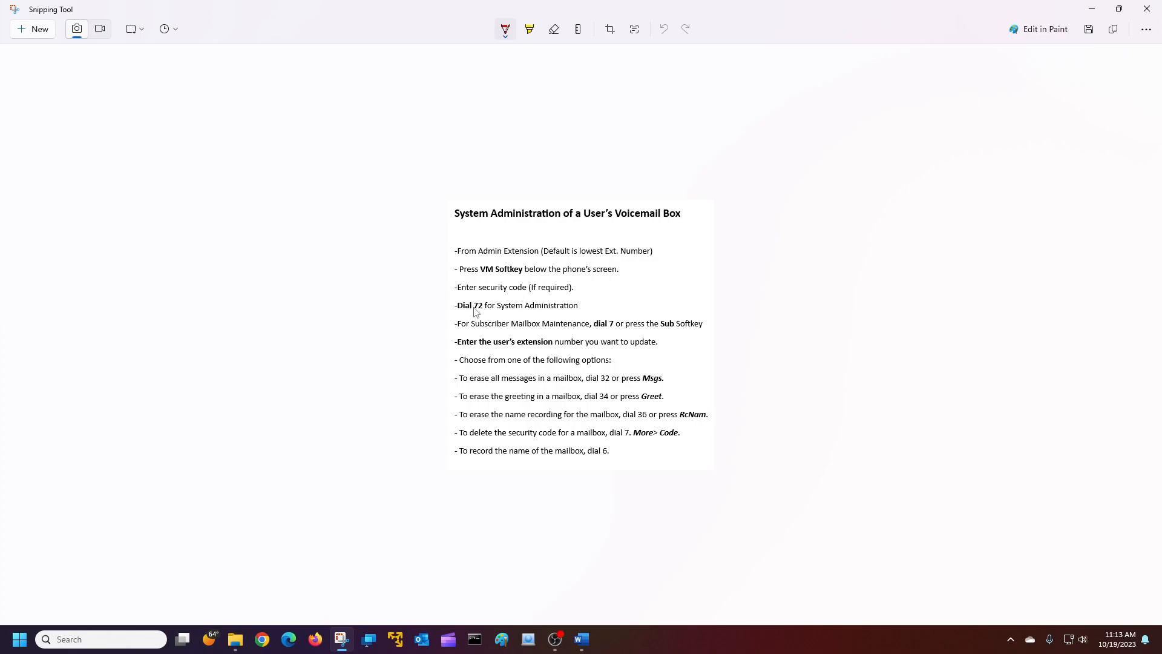
mouse_move(484, 311)
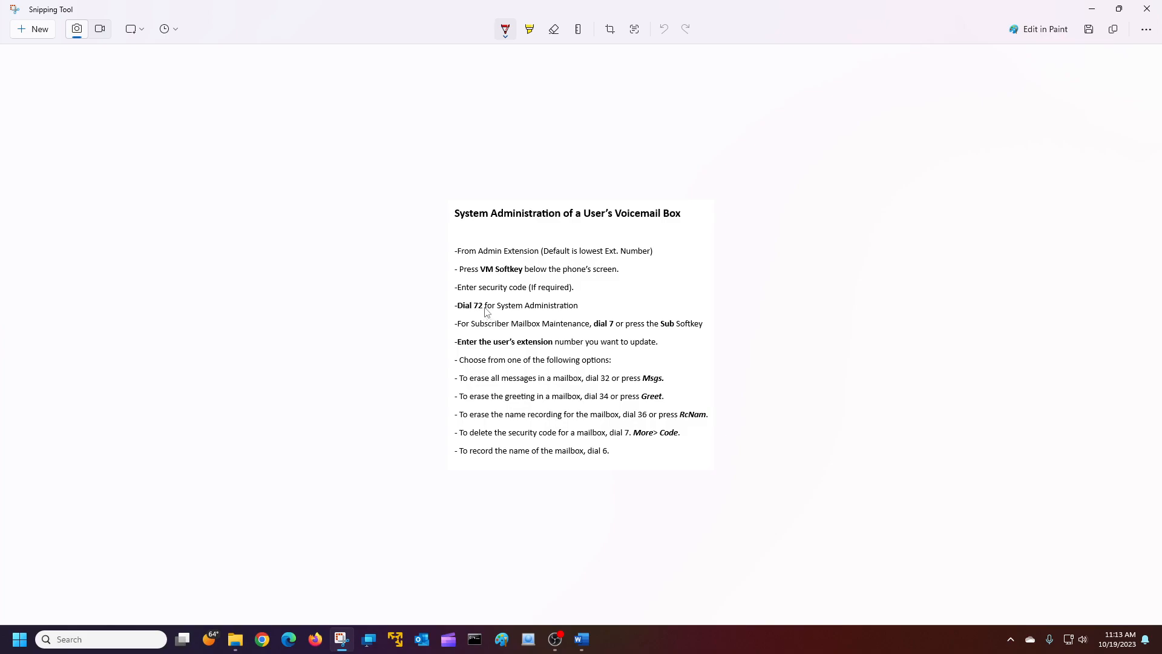
mouse_move(523, 311)
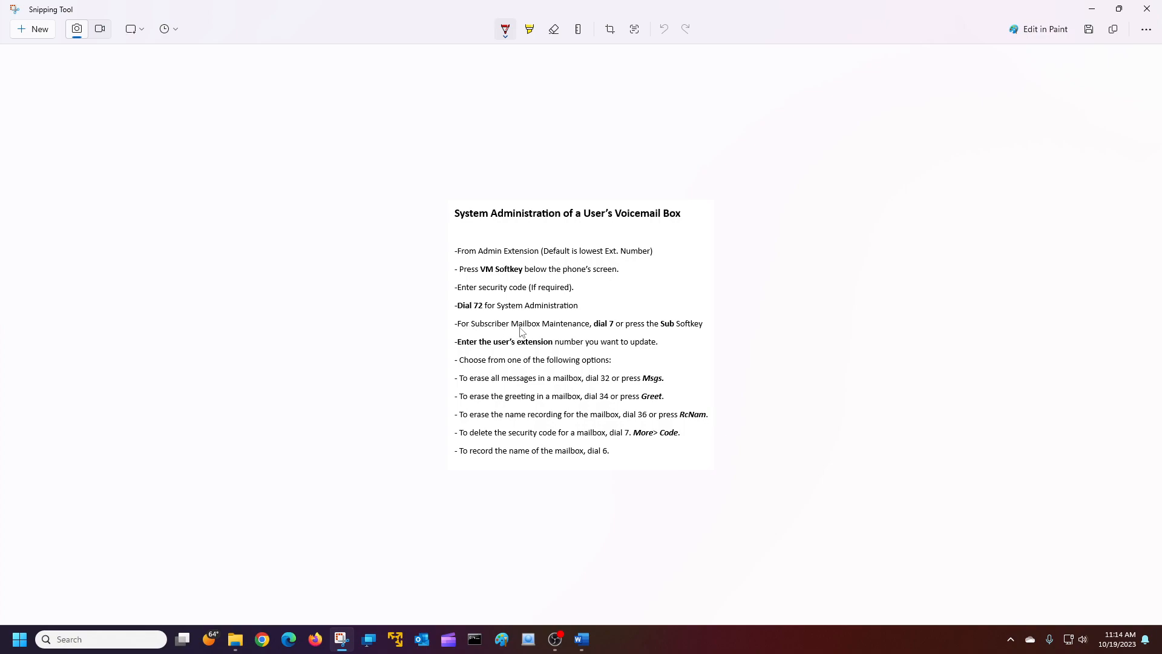
mouse_move(658, 331)
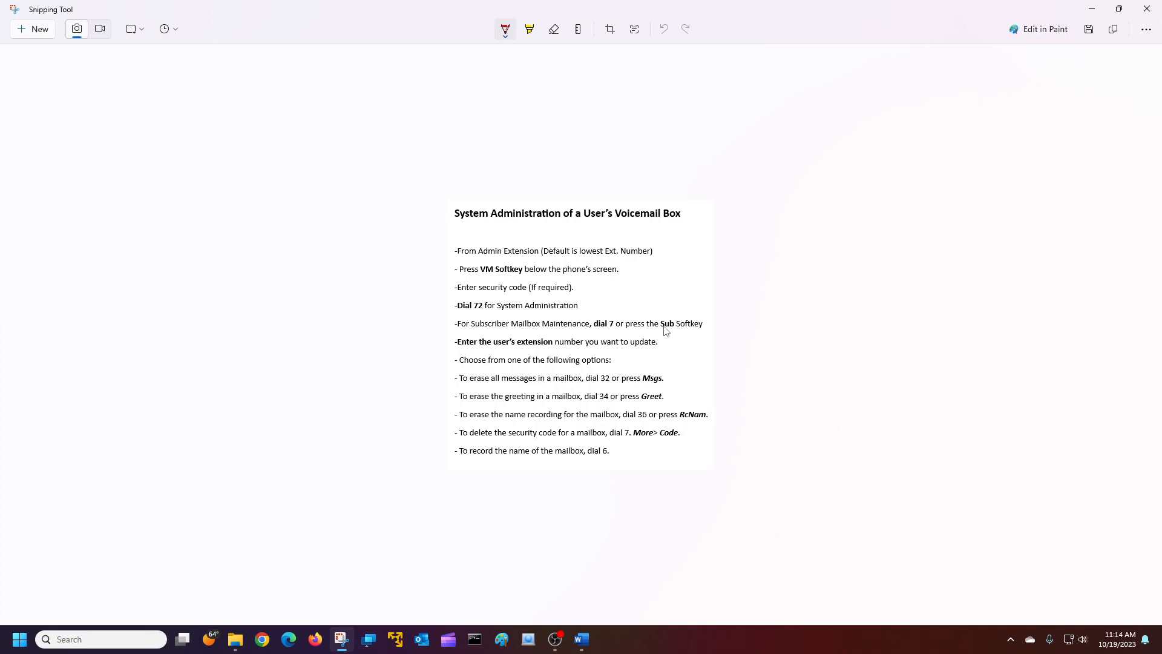
mouse_move(569, 332)
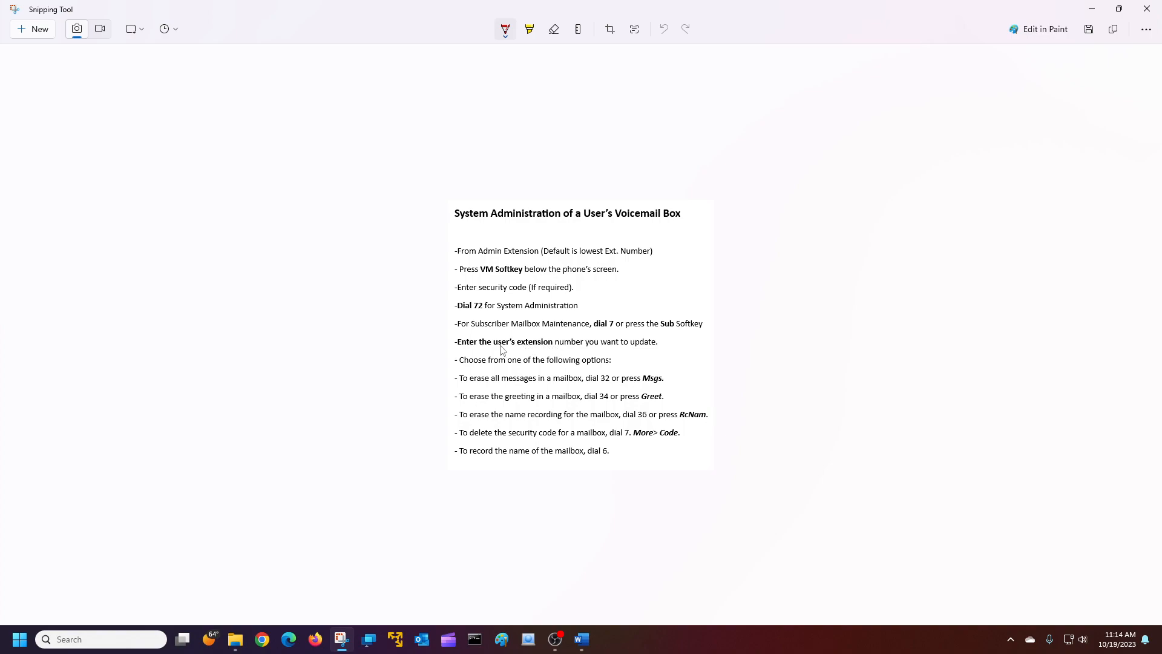
mouse_move(481, 365)
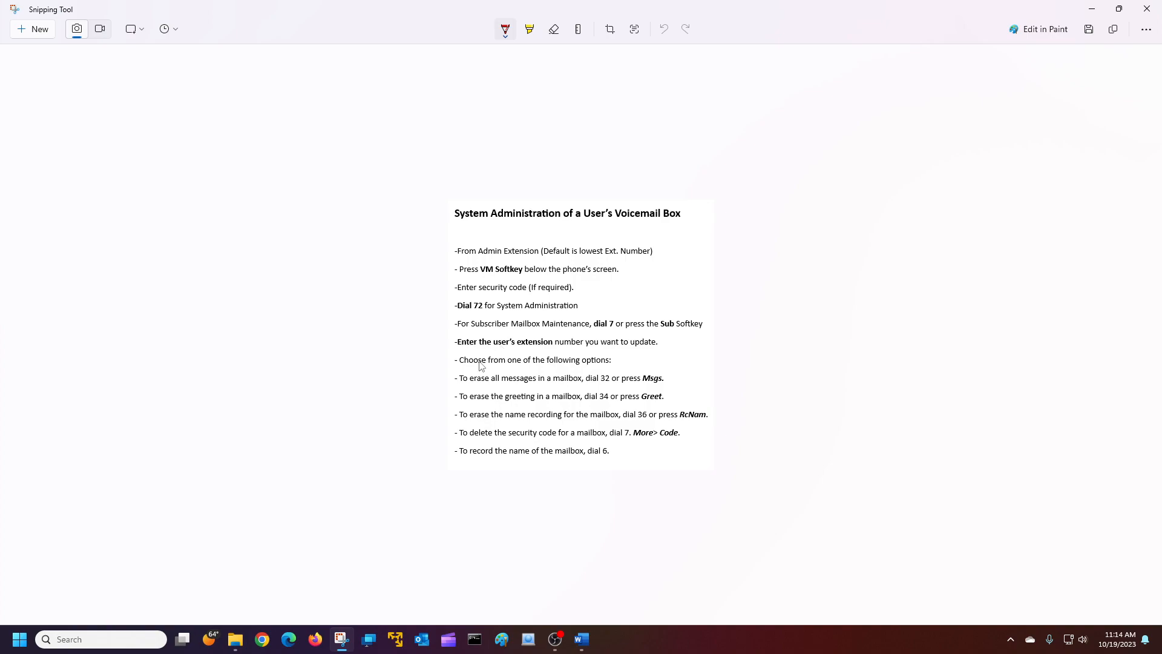
mouse_move(511, 389)
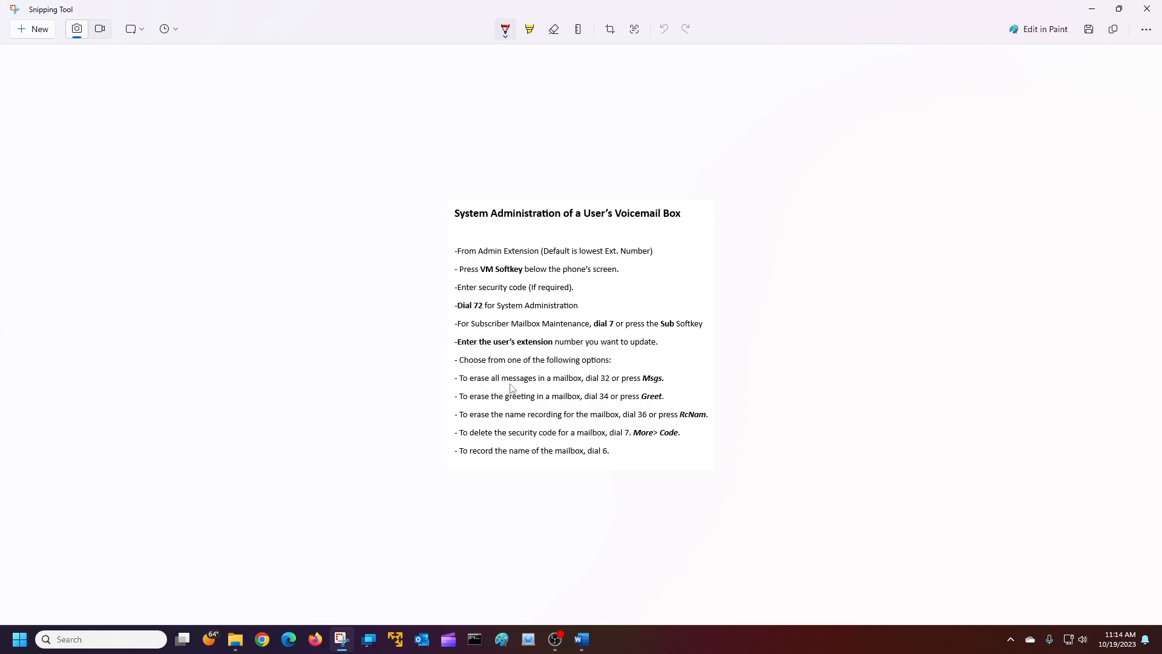
mouse_move(604, 388)
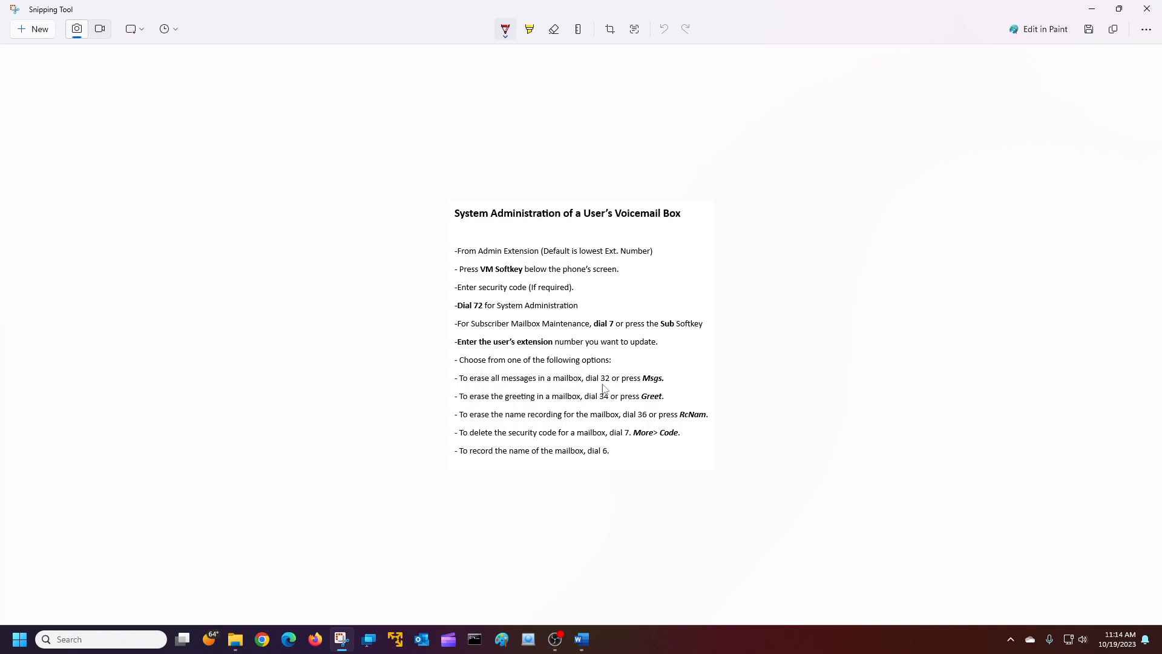
mouse_move(635, 382)
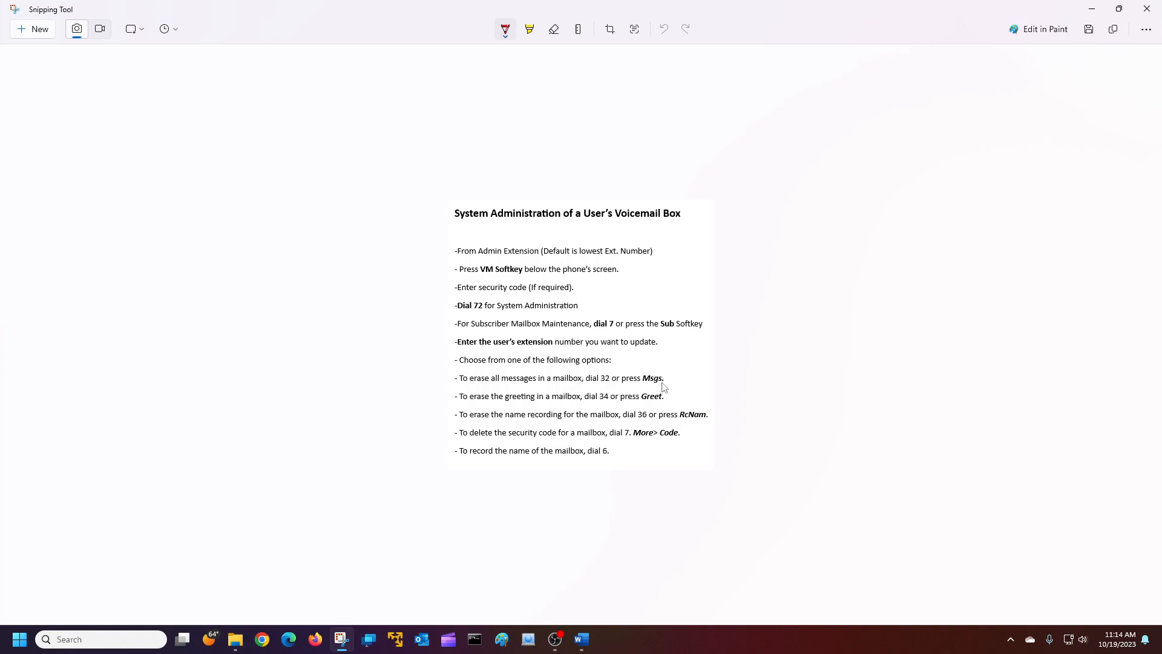
mouse_move(550, 408)
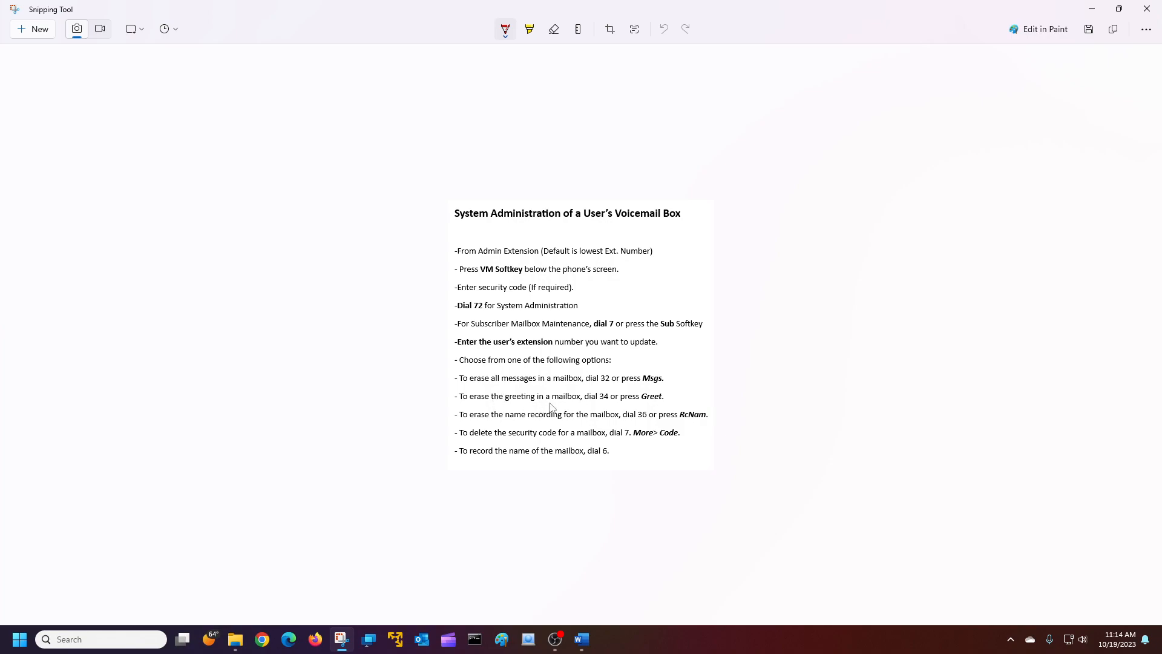
mouse_move(605, 402)
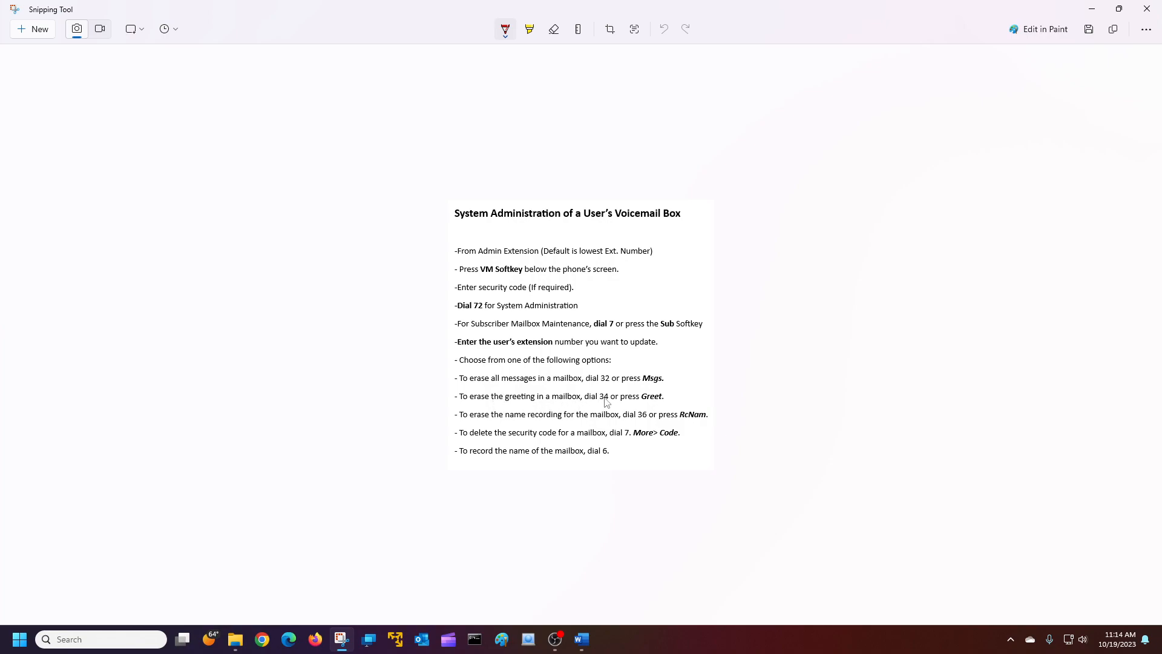
mouse_move(655, 406)
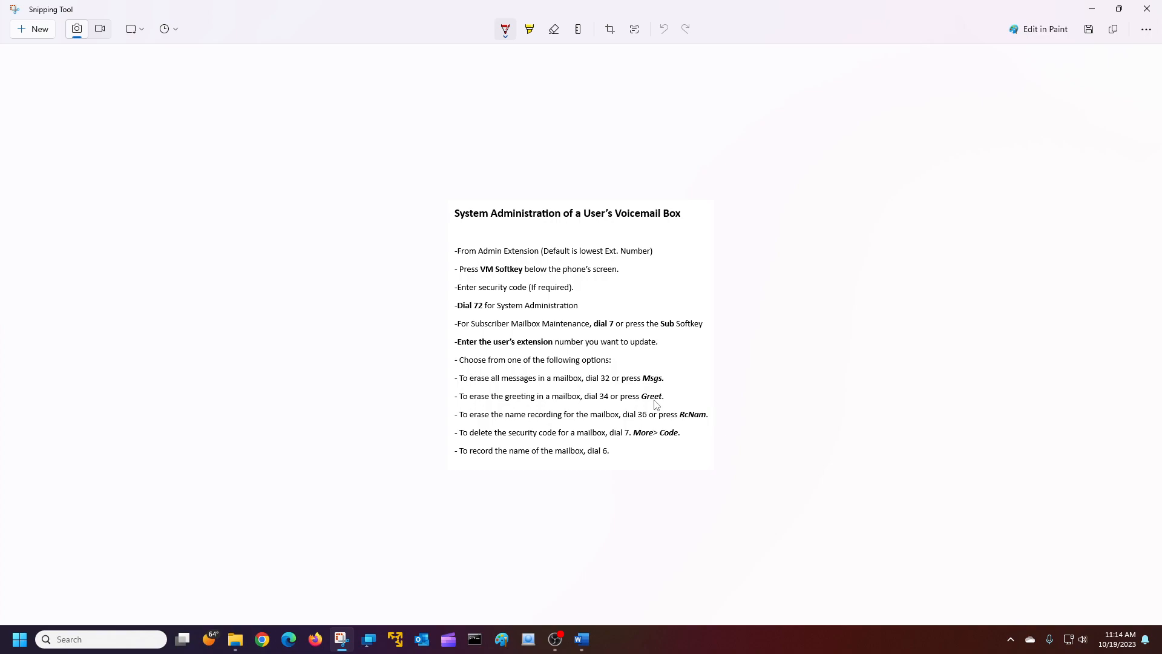
mouse_move(510, 425)
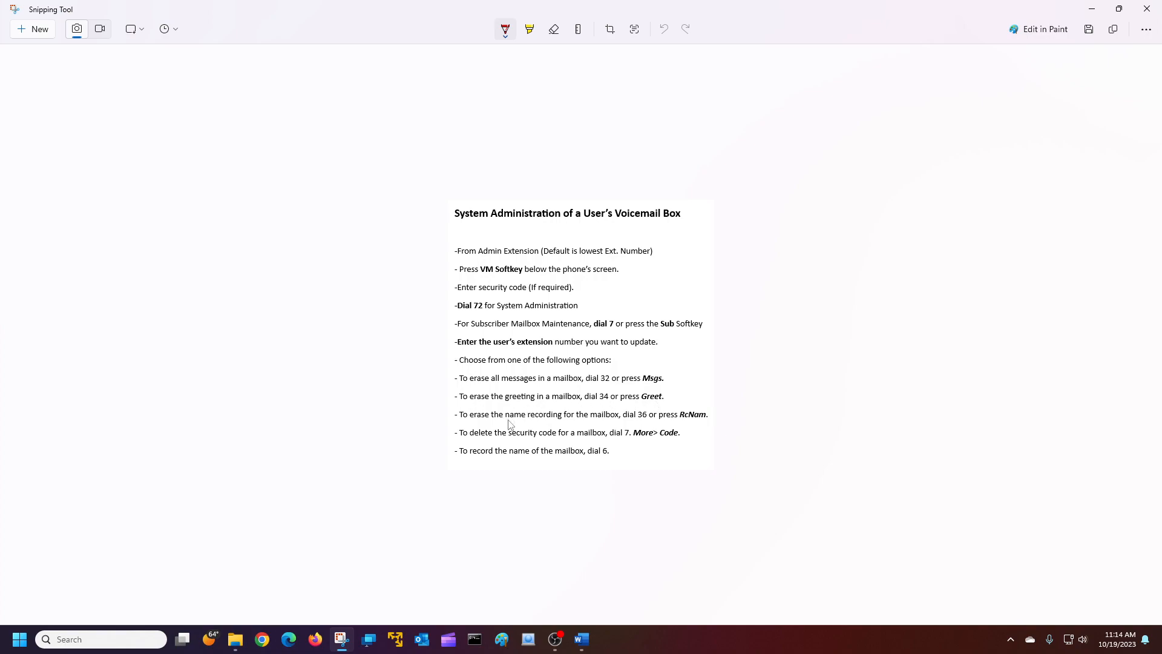
mouse_move(638, 425)
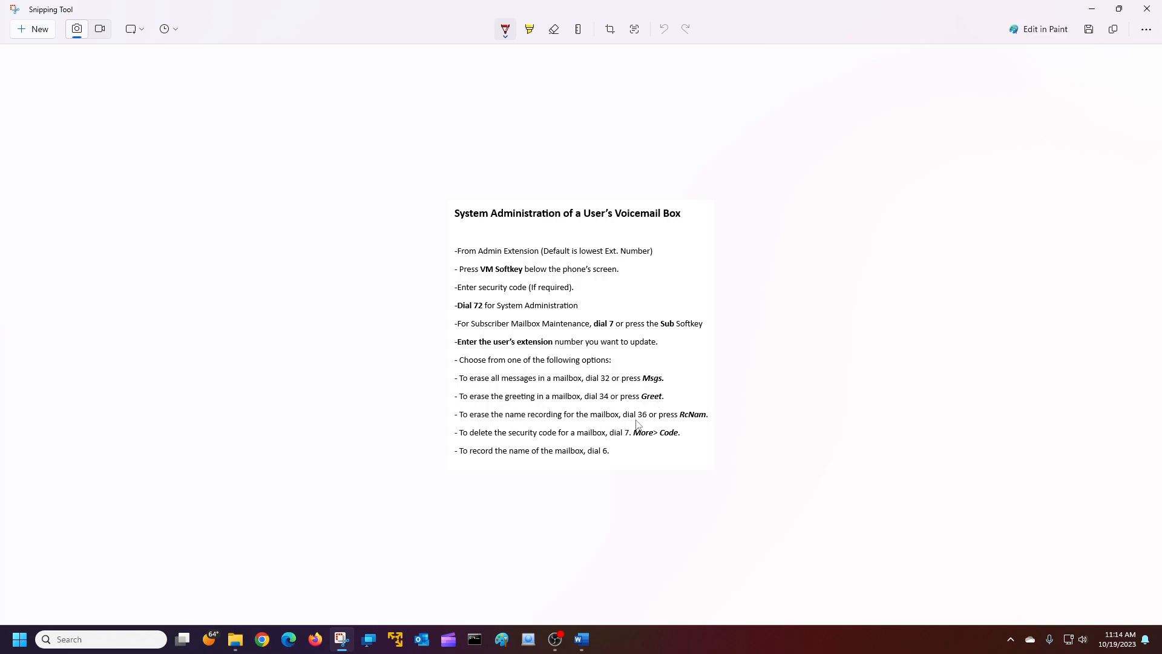
mouse_move(663, 422)
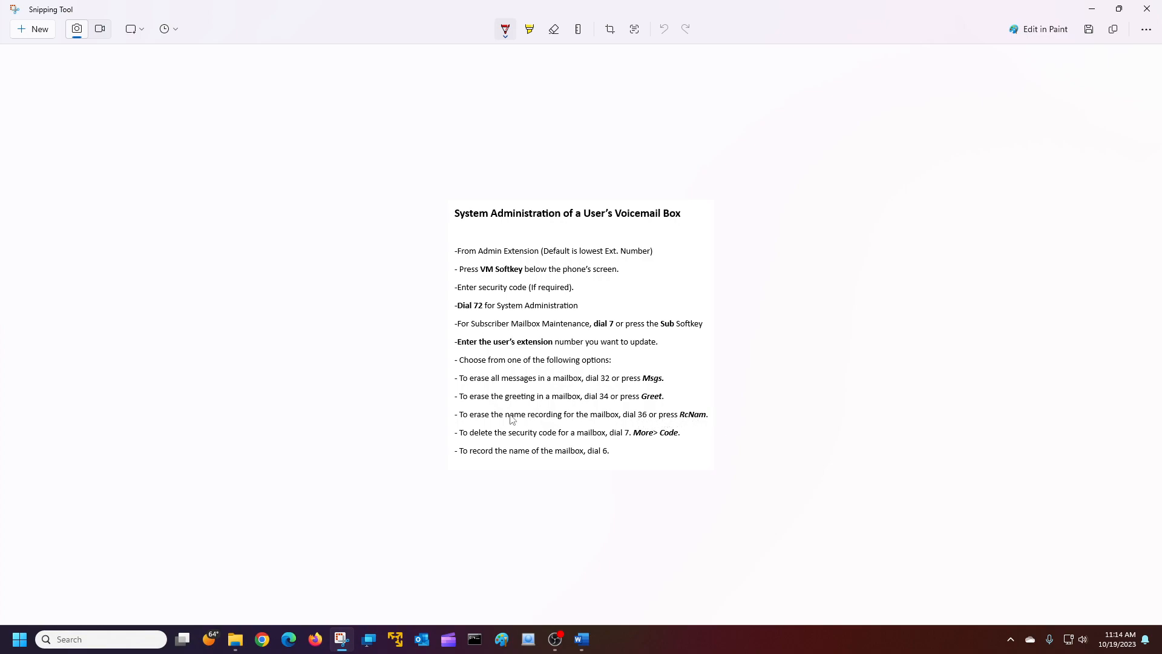
mouse_move(605, 441)
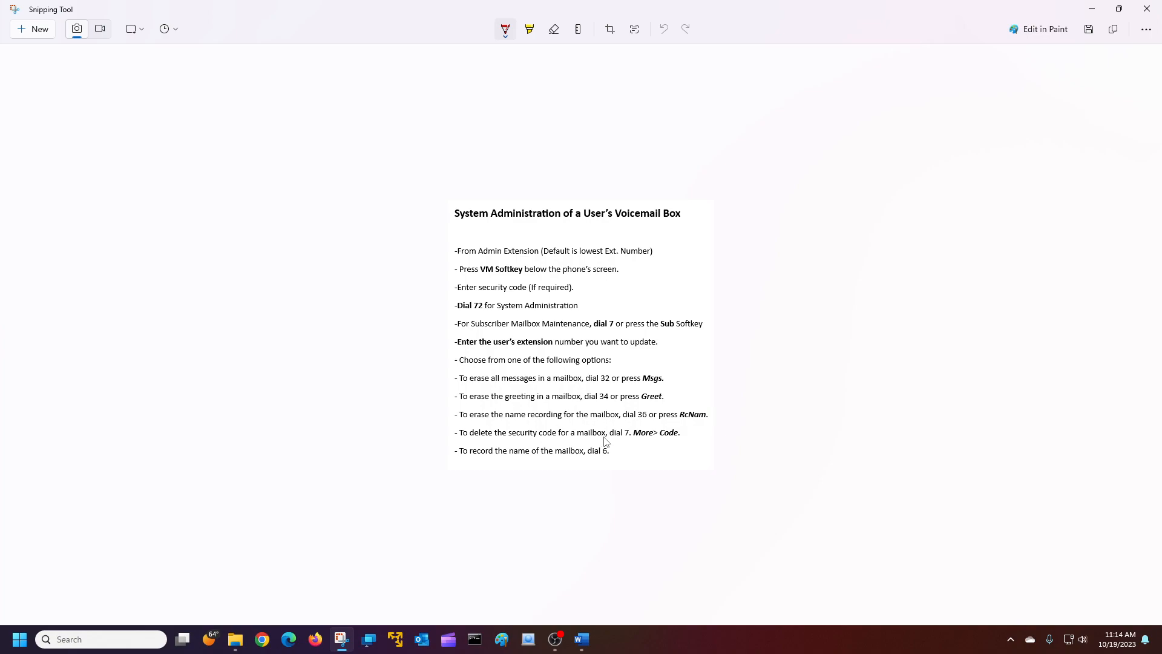
mouse_move(638, 441)
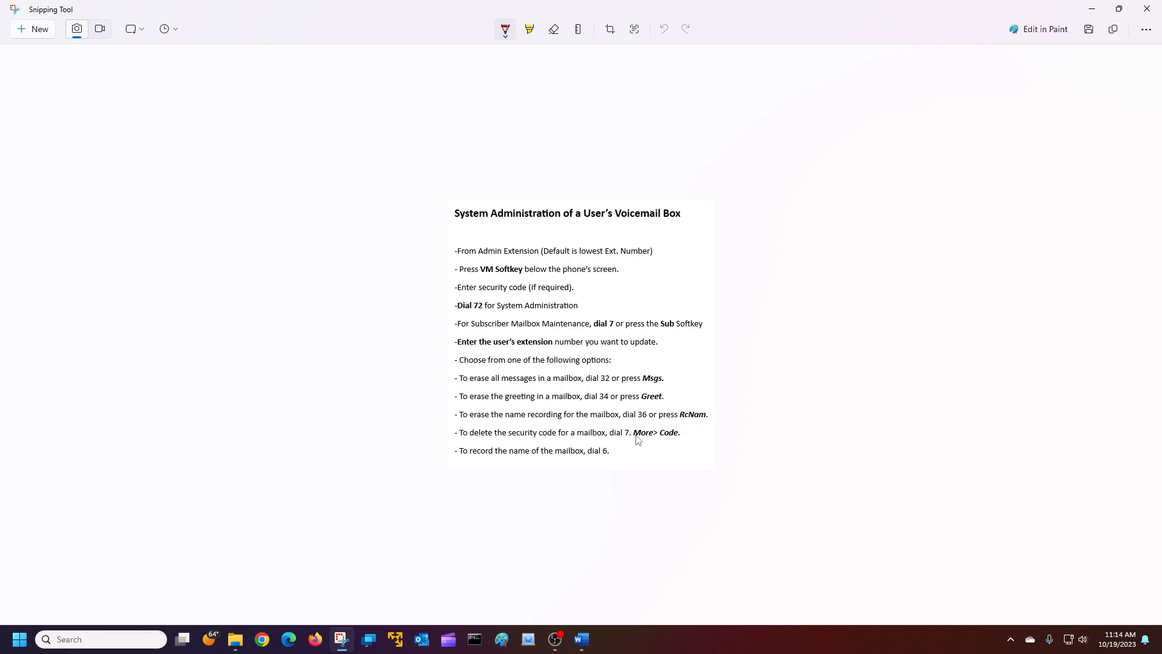
mouse_move(666, 440)
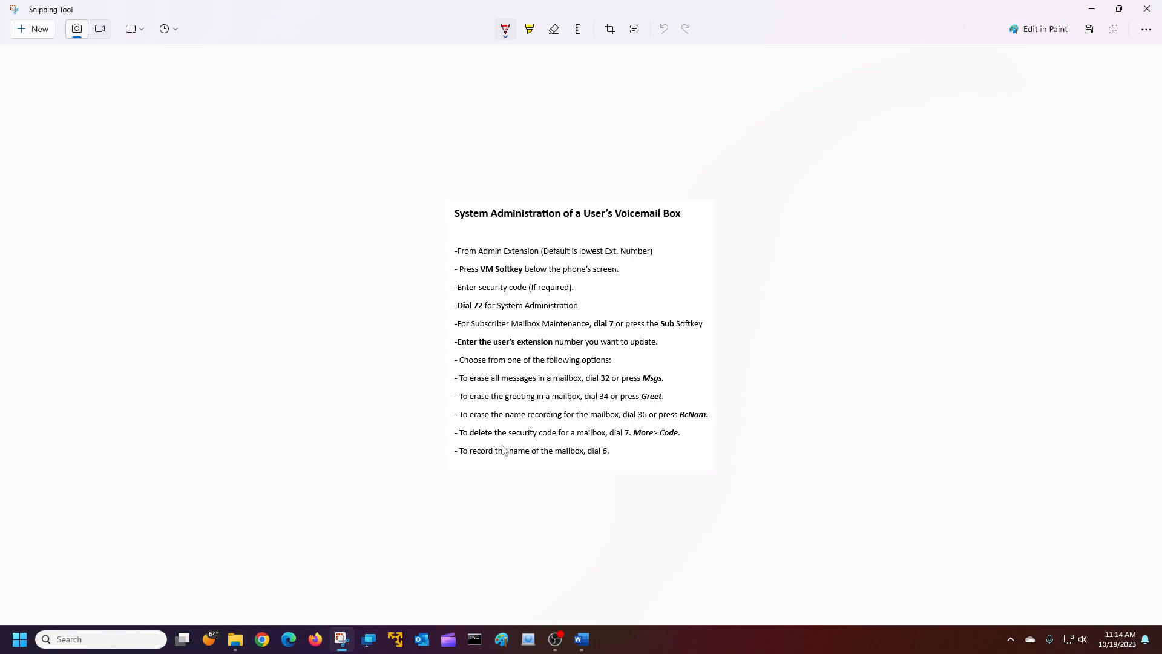
Draw a red loop around the erase messages, greeting, name and delete security code lines.
drag(450, 368, 503, 373)
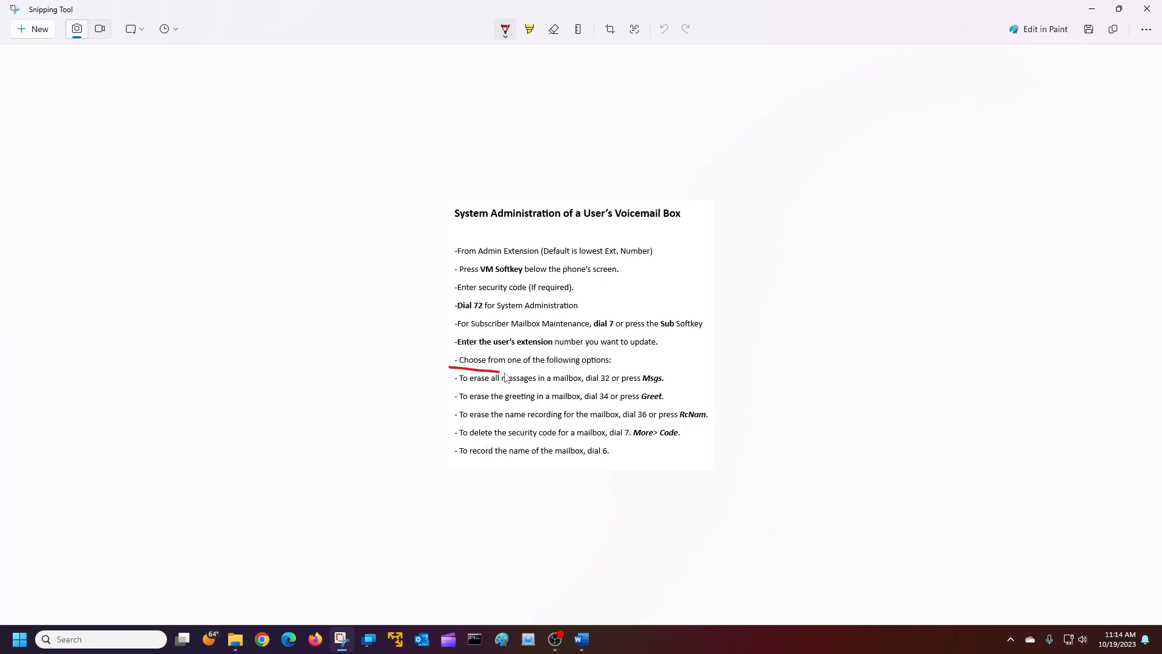
drag(504, 370, 489, 445)
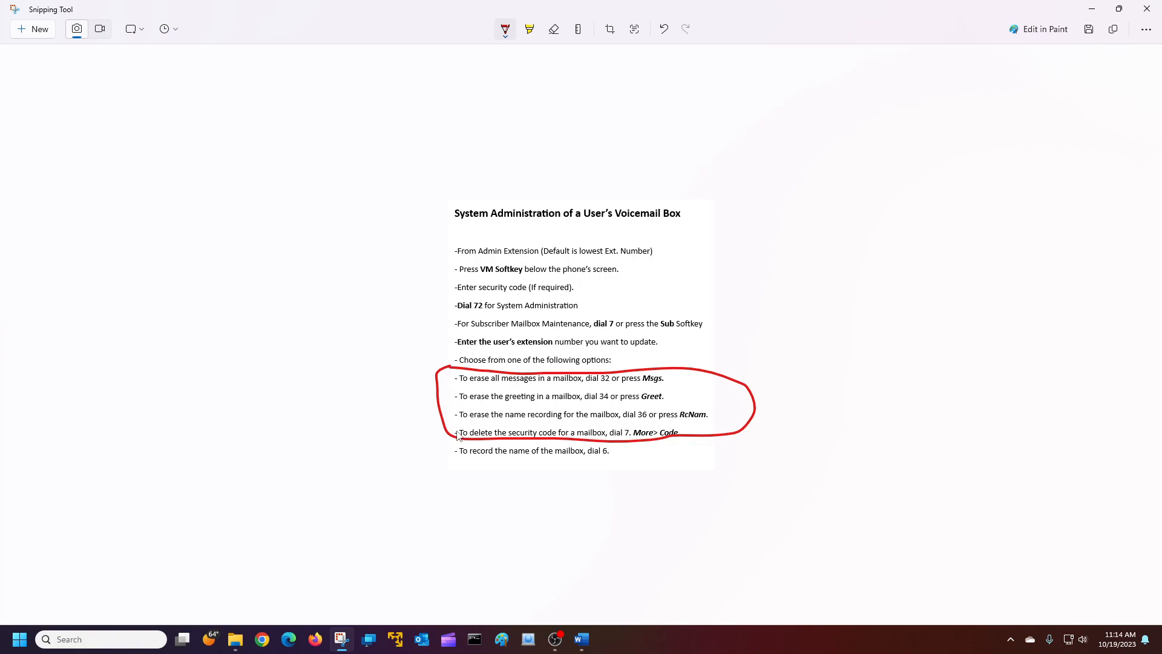
mouse_move(596, 421)
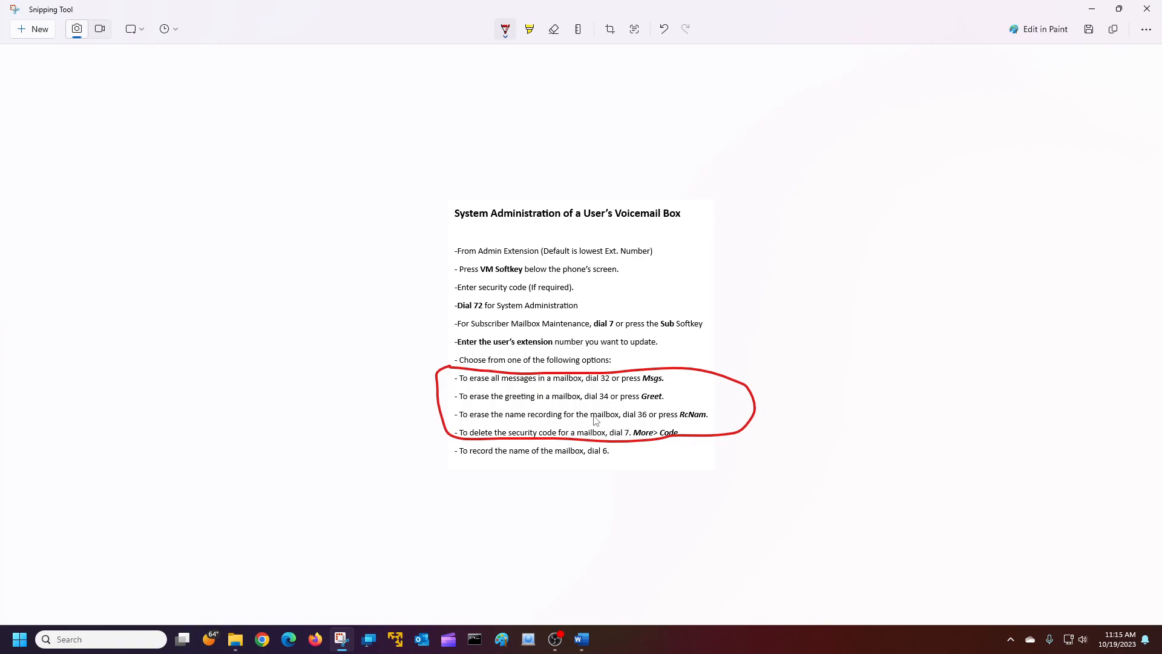
mouse_move(490, 461)
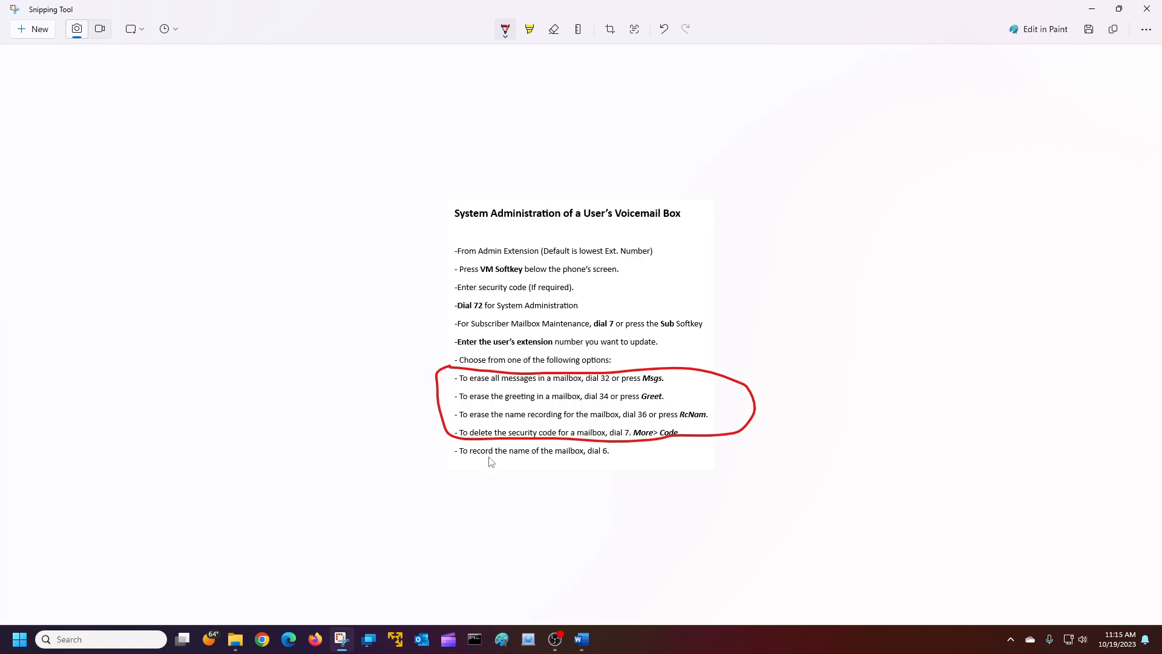
mouse_move(607, 461)
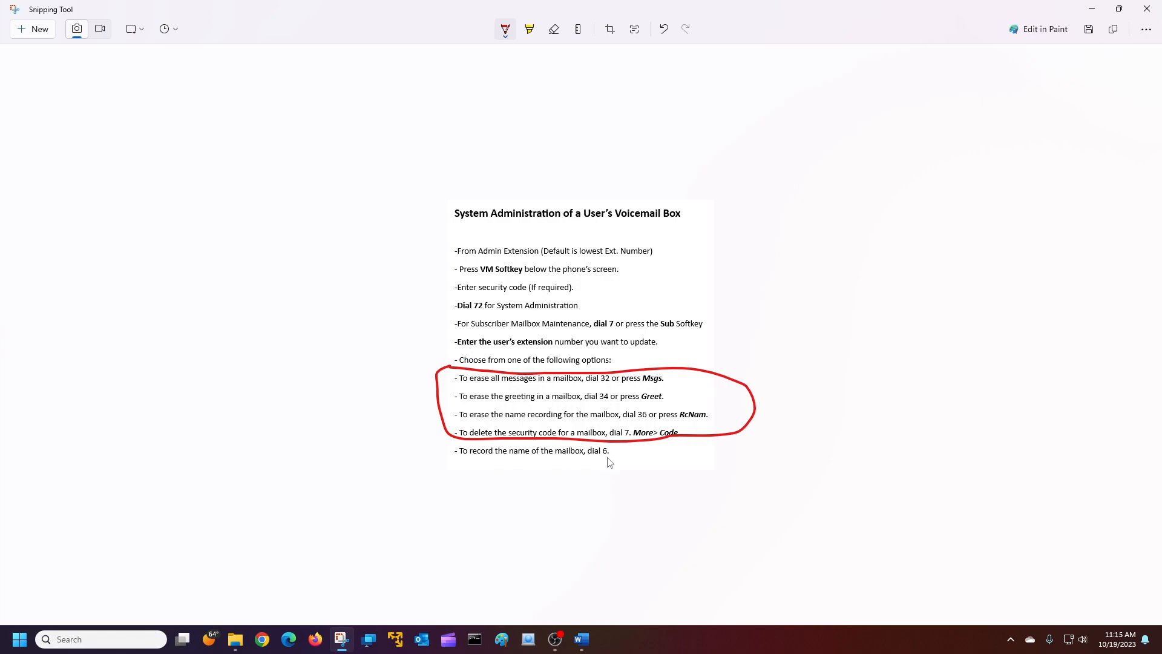
mouse_move(528, 338)
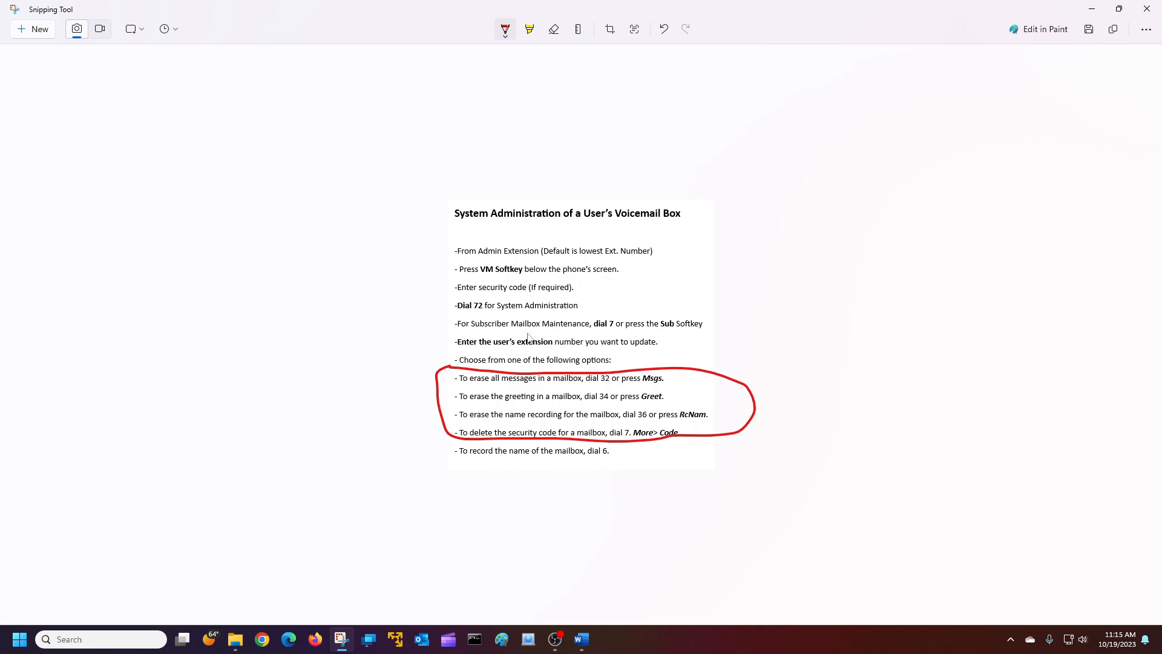
mouse_move(490, 278)
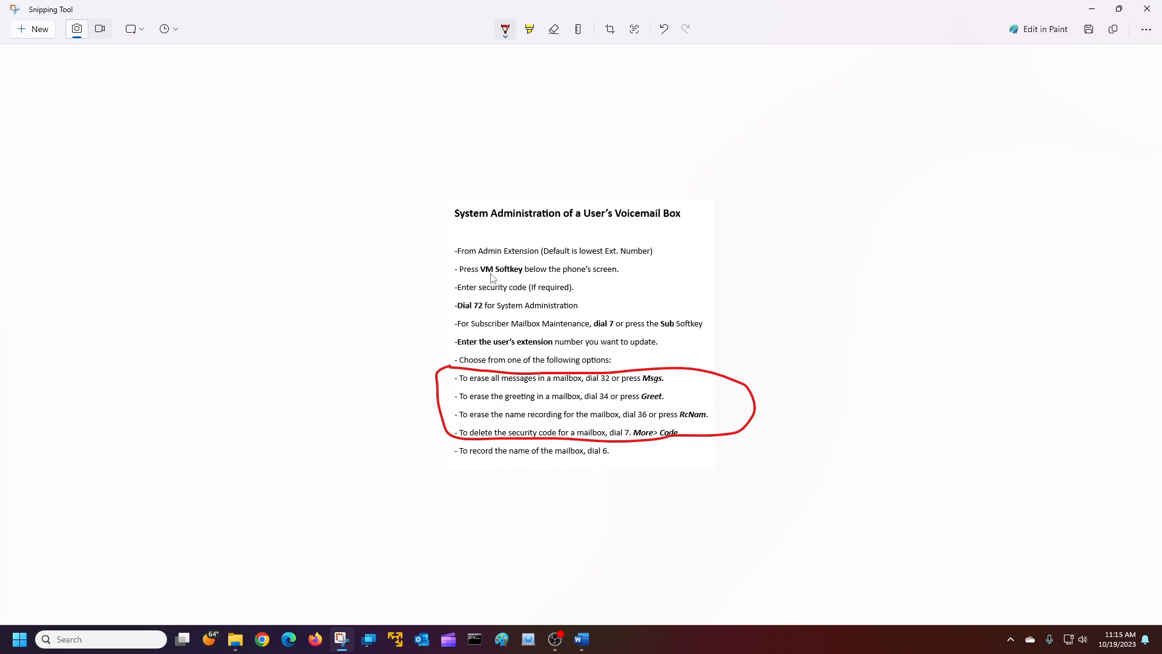
mouse_move(497, 277)
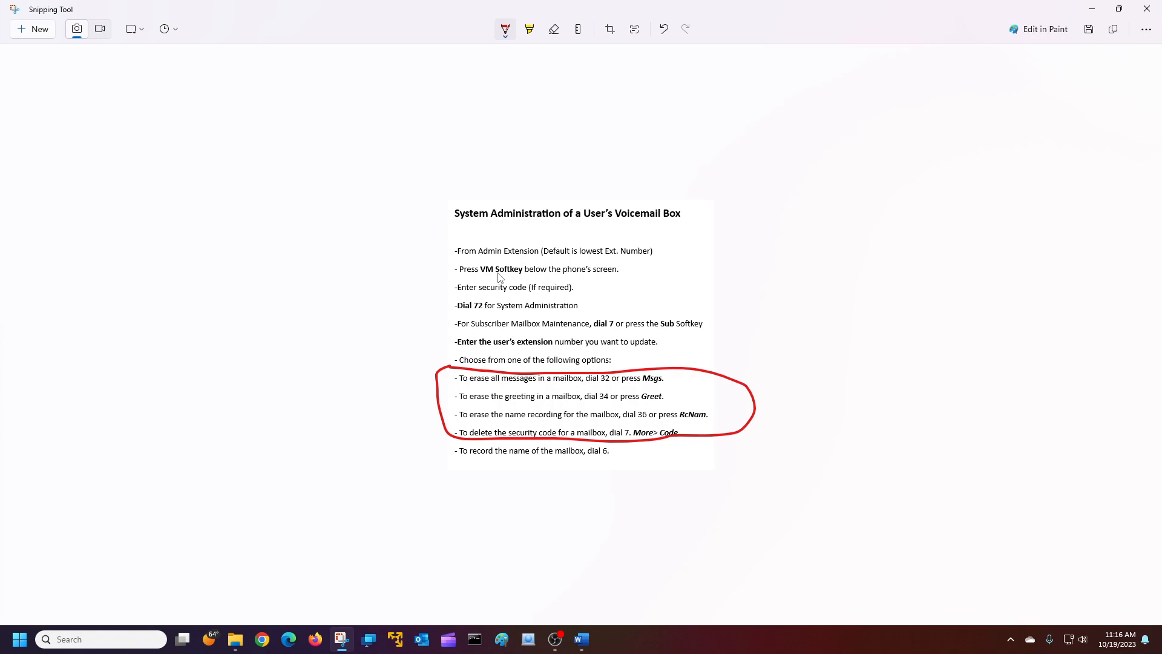
mouse_move(645, 391)
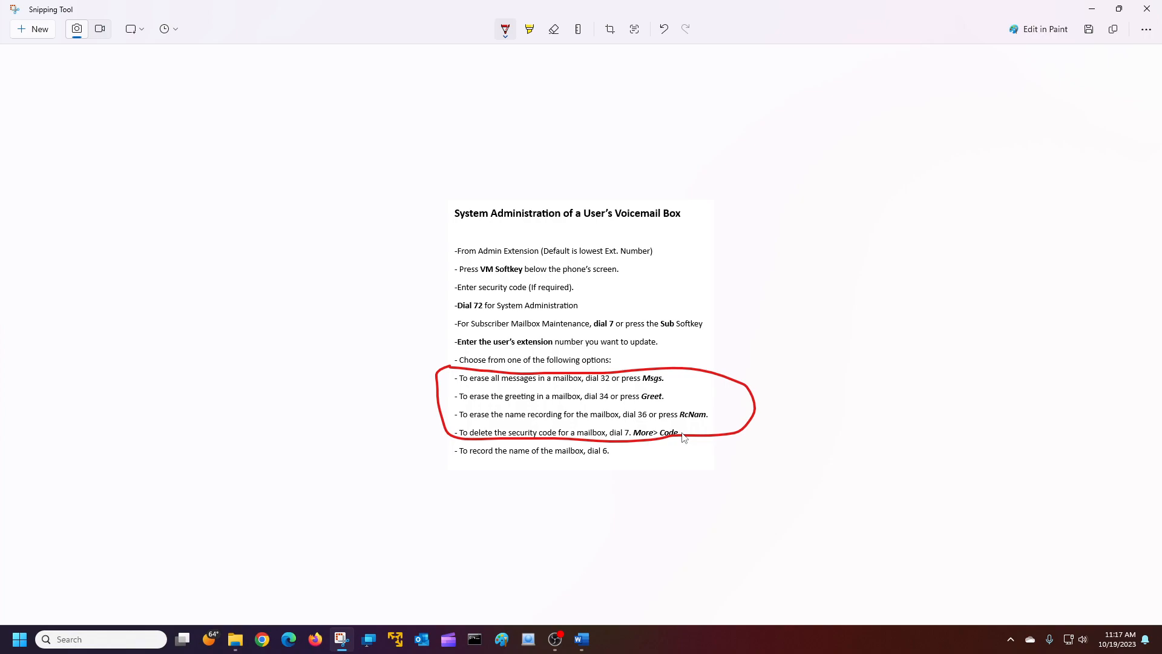
mouse_move(84, 542)
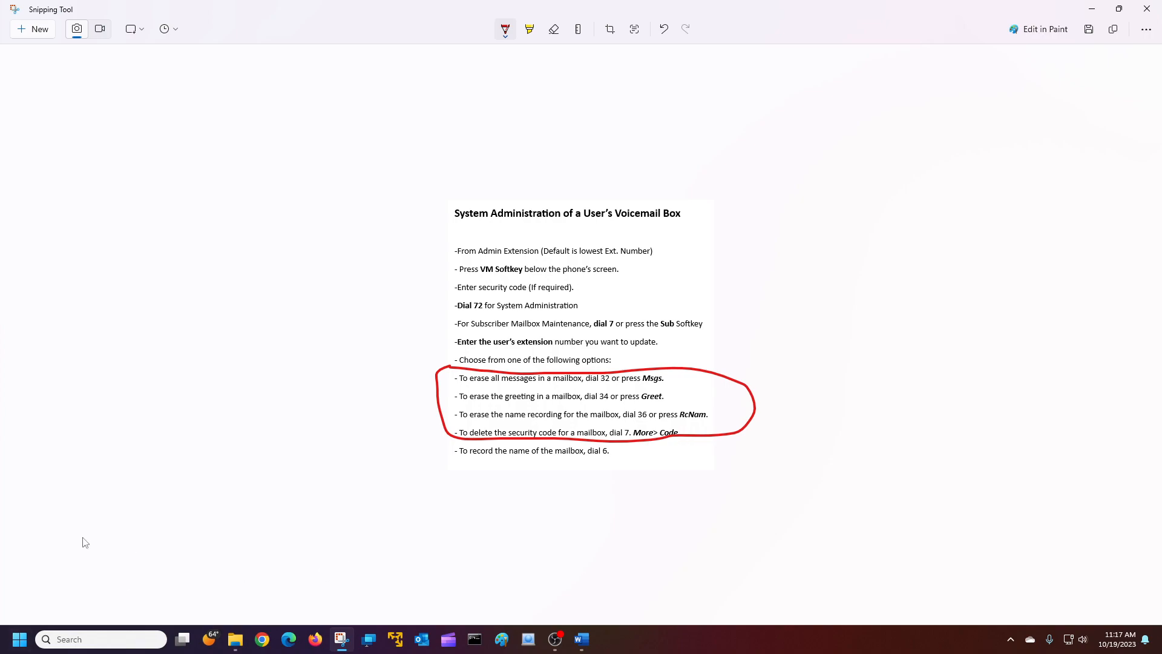